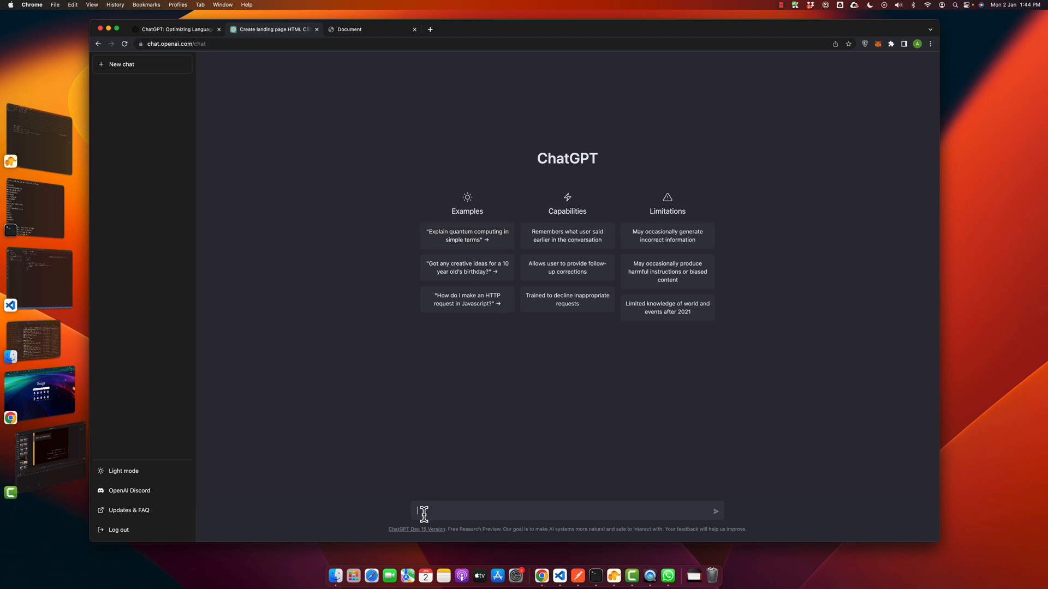
# Step: Send a prompt requesting a professional HTML and CSS3 landing page with complete code
pyautogui.write('Cre')
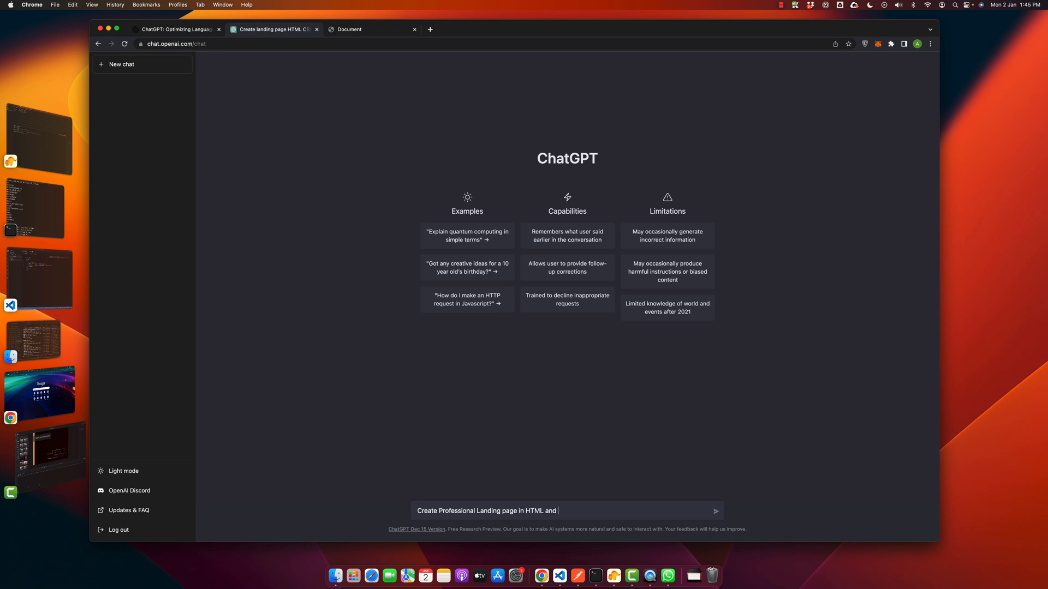
pyautogui.write('CSS3. T')
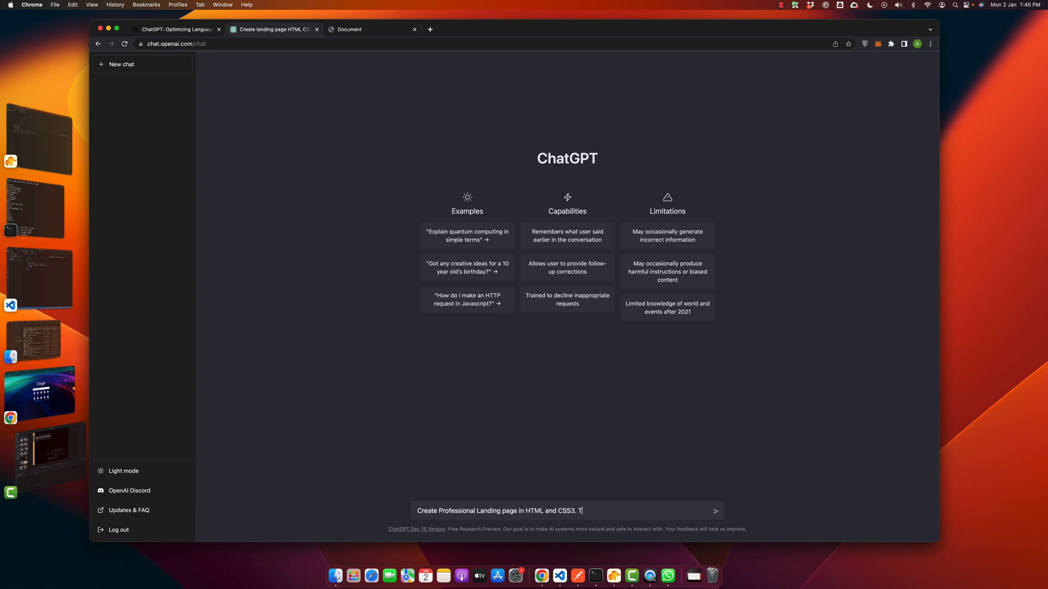
pyautogui.press('Backspace')
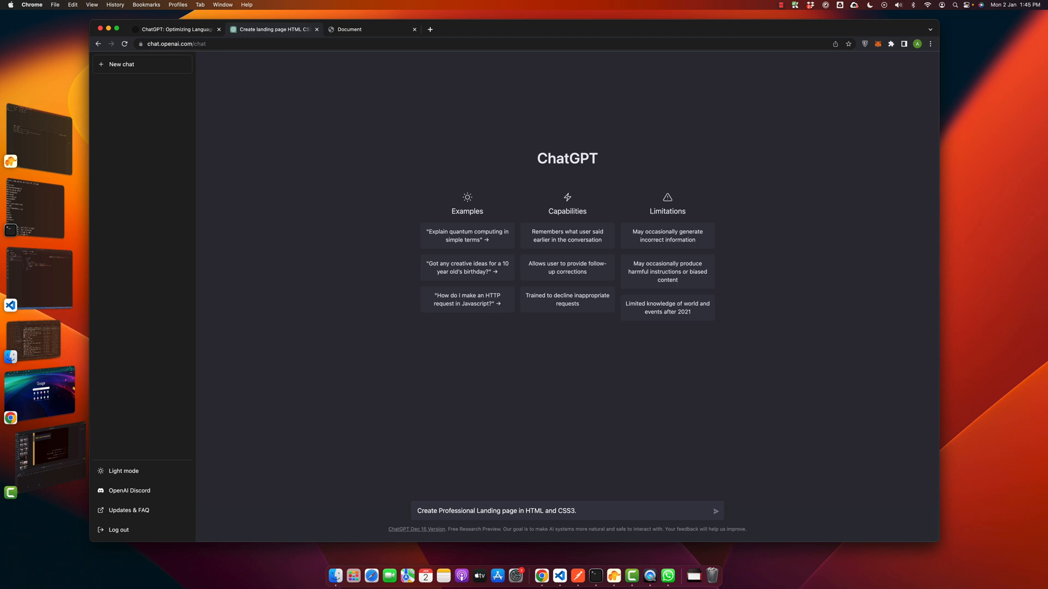
pyautogui.write('Please provide compl')
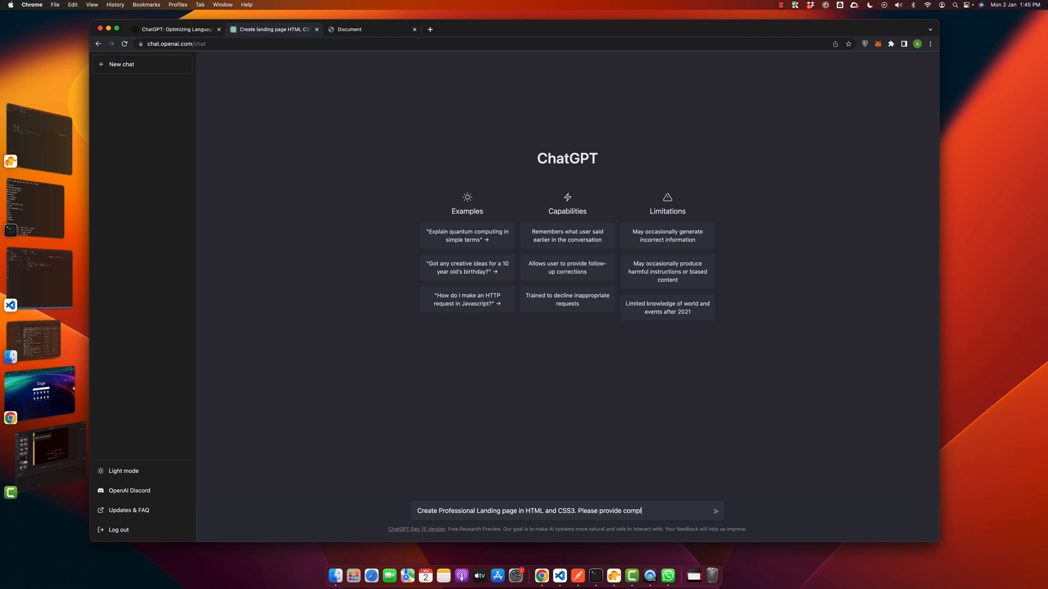
pyautogui.write('ete code.')
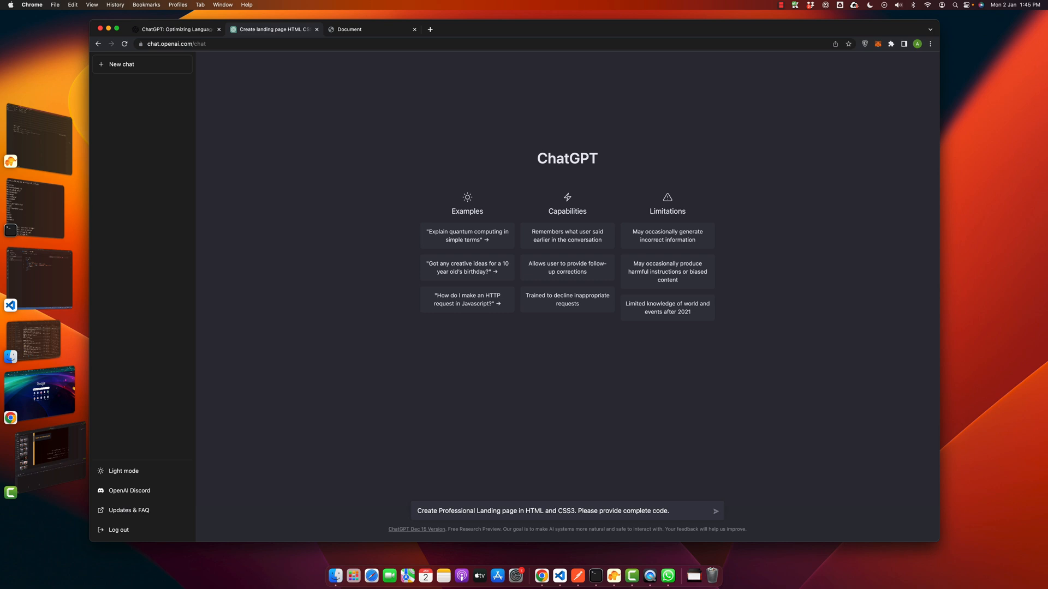
pyautogui.click(716, 511)
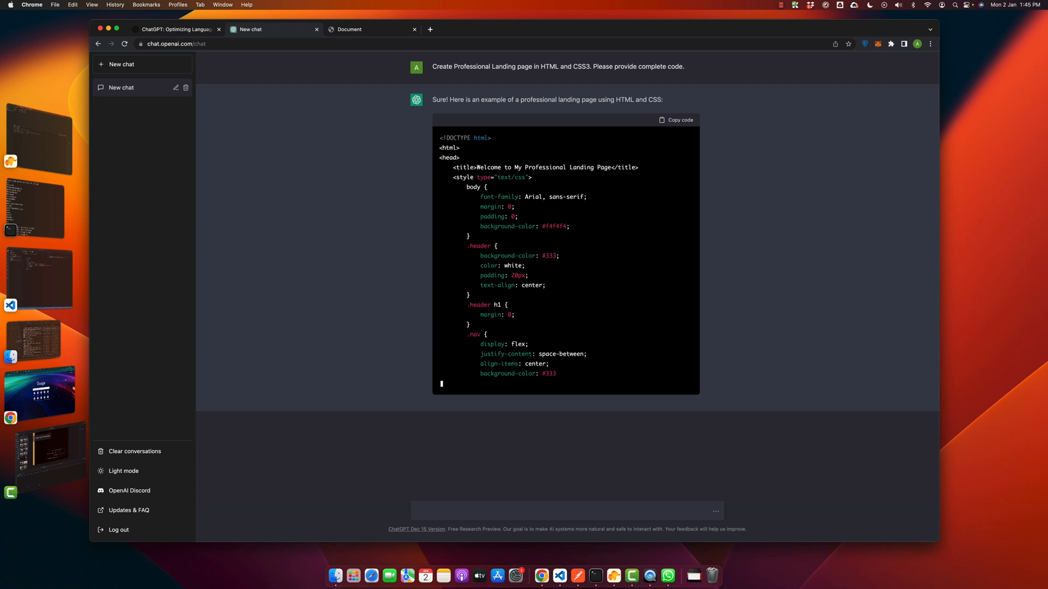
# Step: Scroll through the generated CSS and HTML until output stops at the navigation links
pyautogui.scroll(-3)
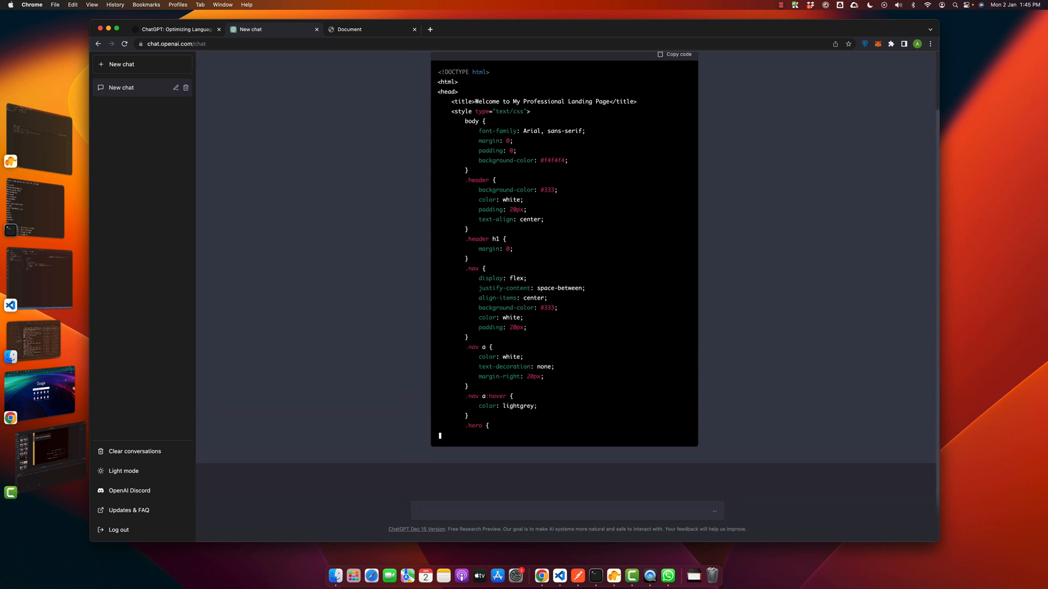
pyautogui.scroll(-3)
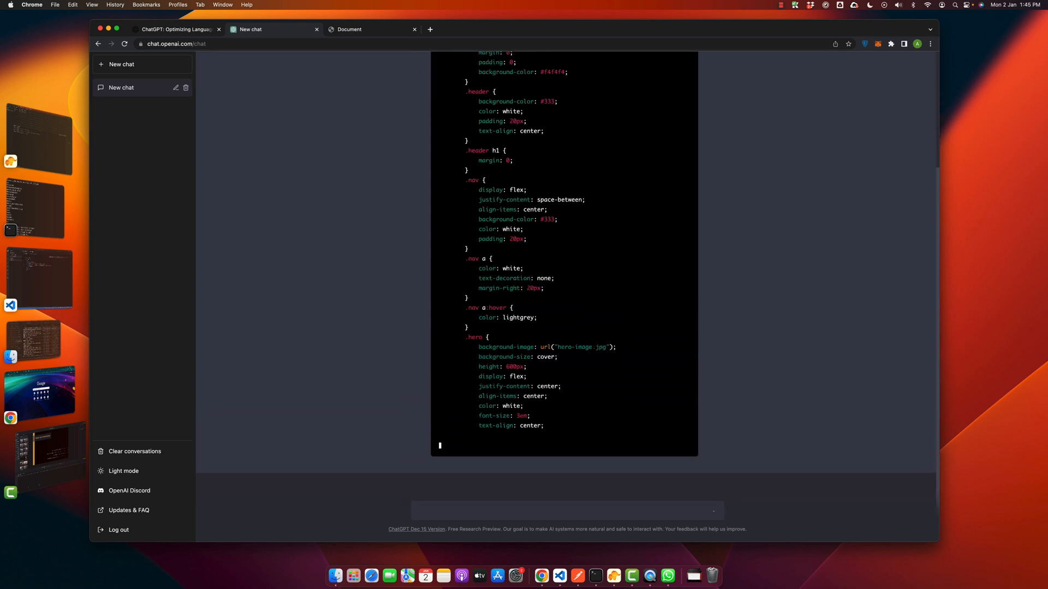
pyautogui.scroll(-3)
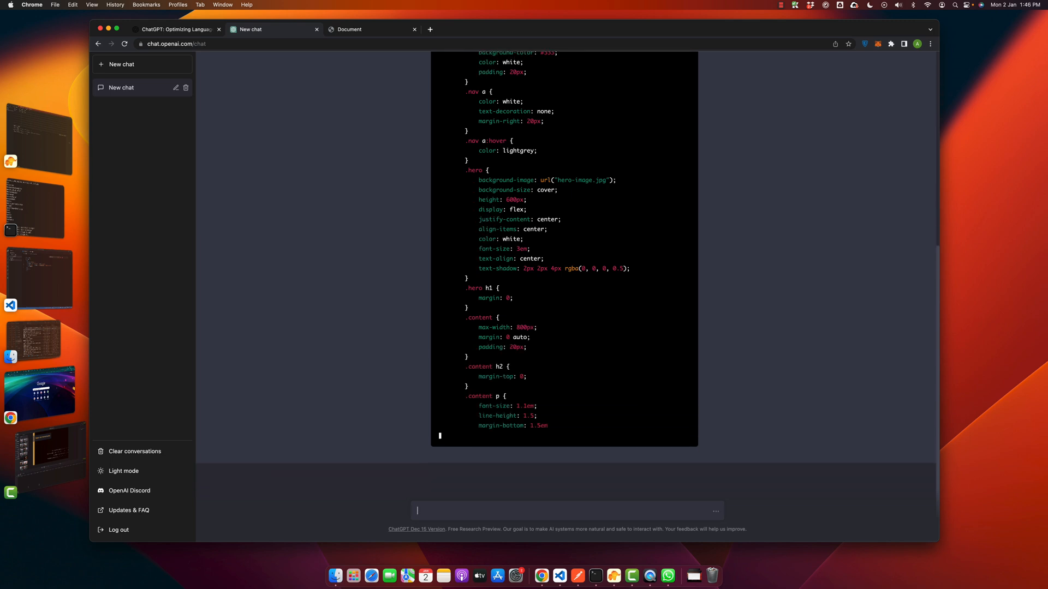
pyautogui.scroll(-3)
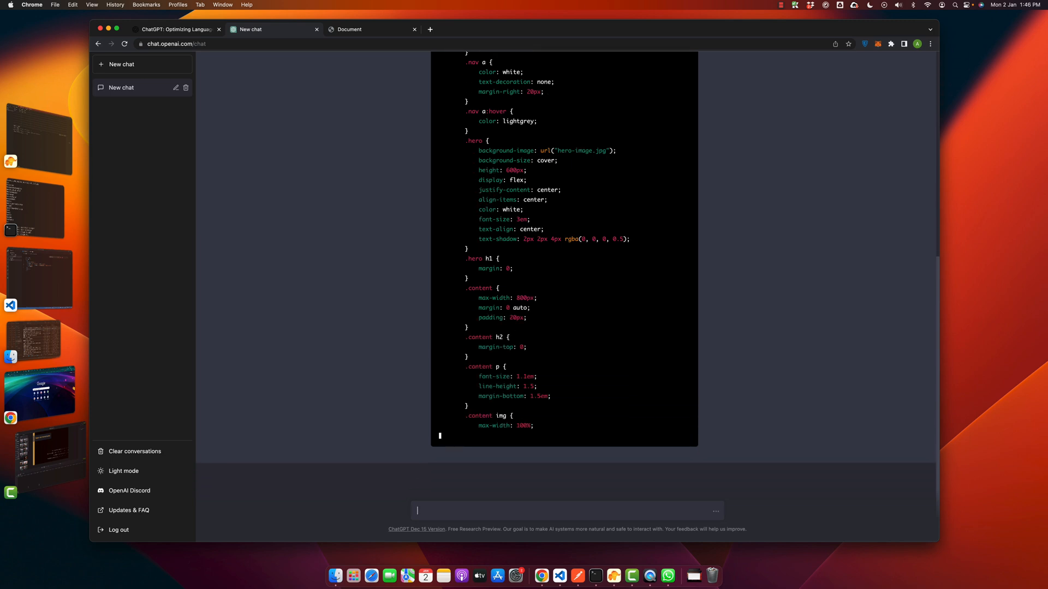
pyautogui.scroll(-3)
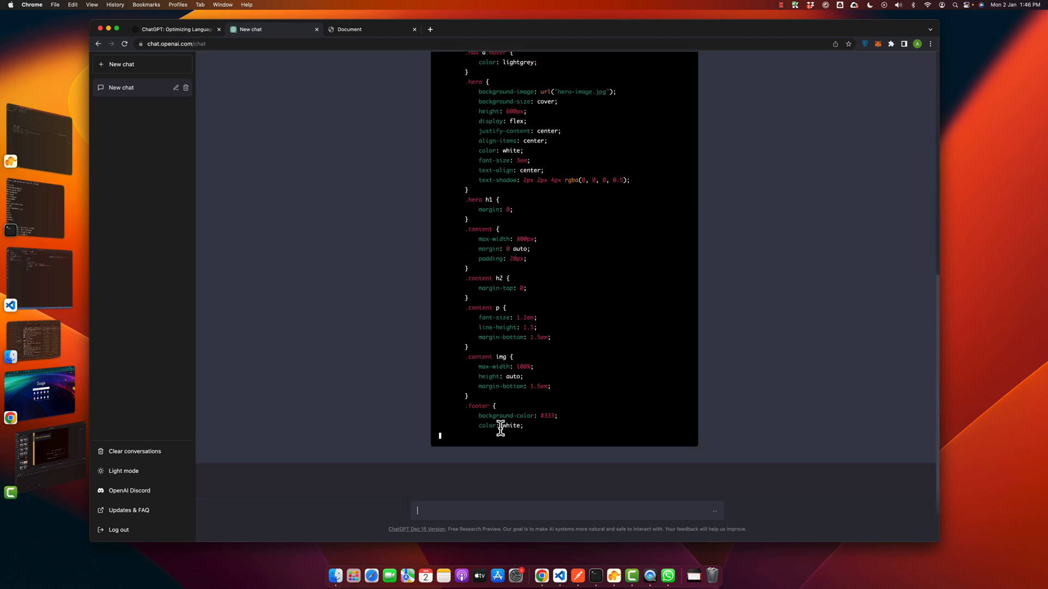
pyautogui.scroll(-3)
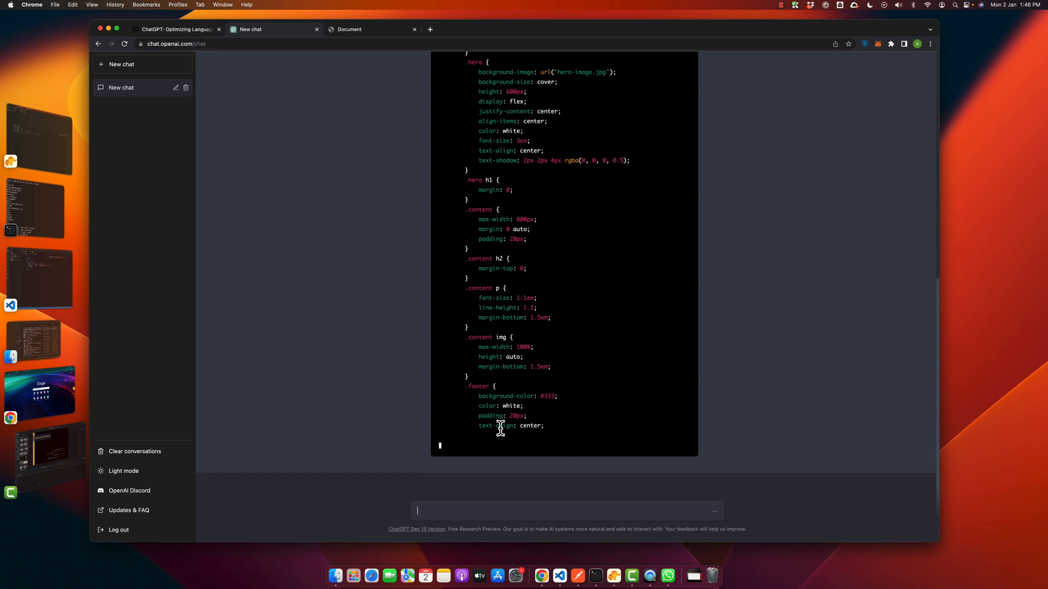
pyautogui.scroll(-3)
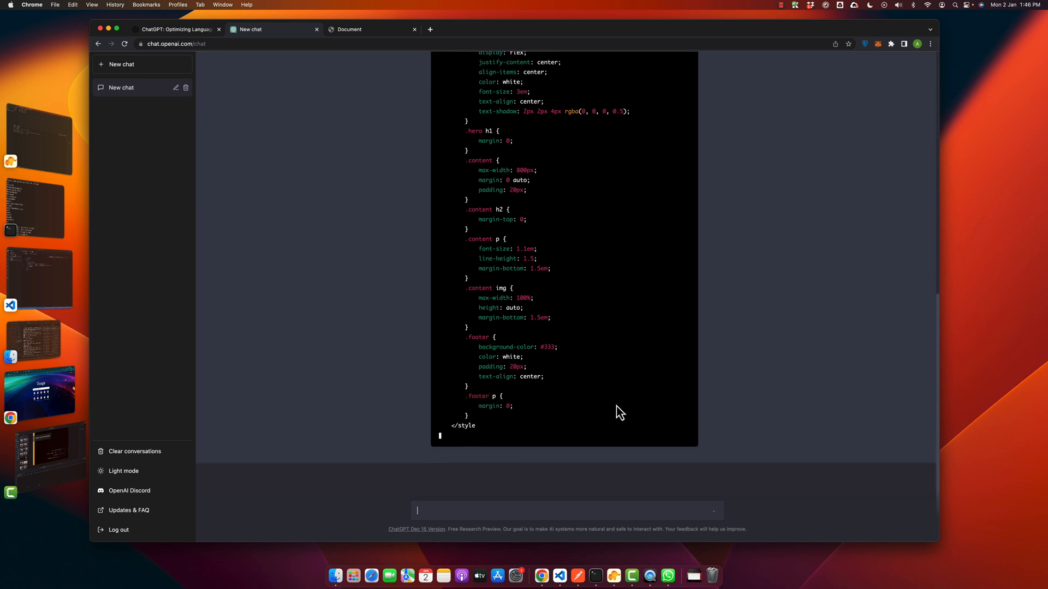
pyautogui.scroll(-3)
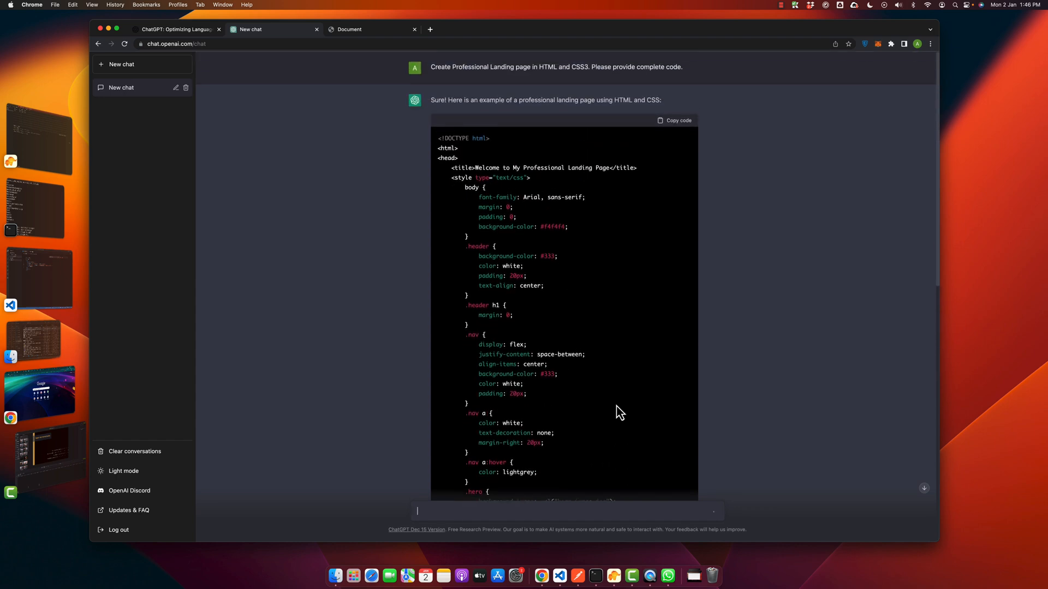
pyautogui.scroll(-3)
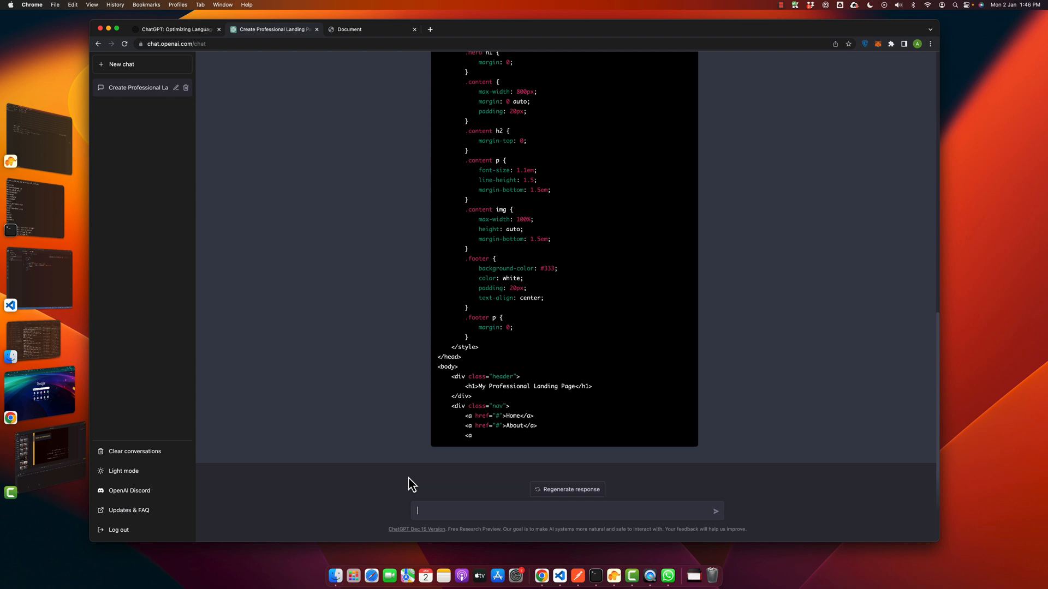
# Step: Send the follow-up 'Resume from where you left off'
pyautogui.write('Resume from')
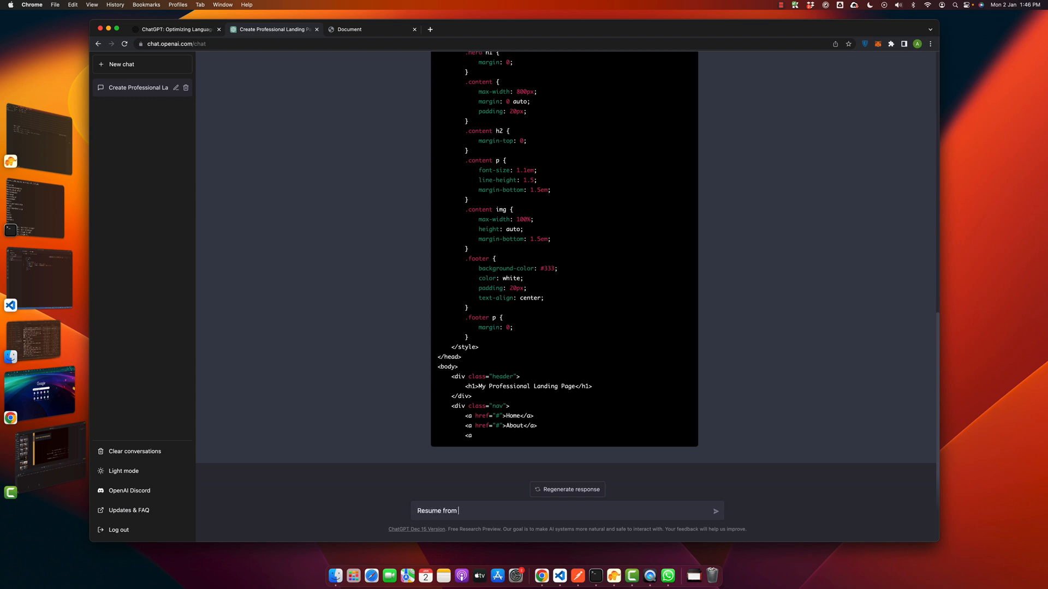
pyautogui.write('where you left above.')
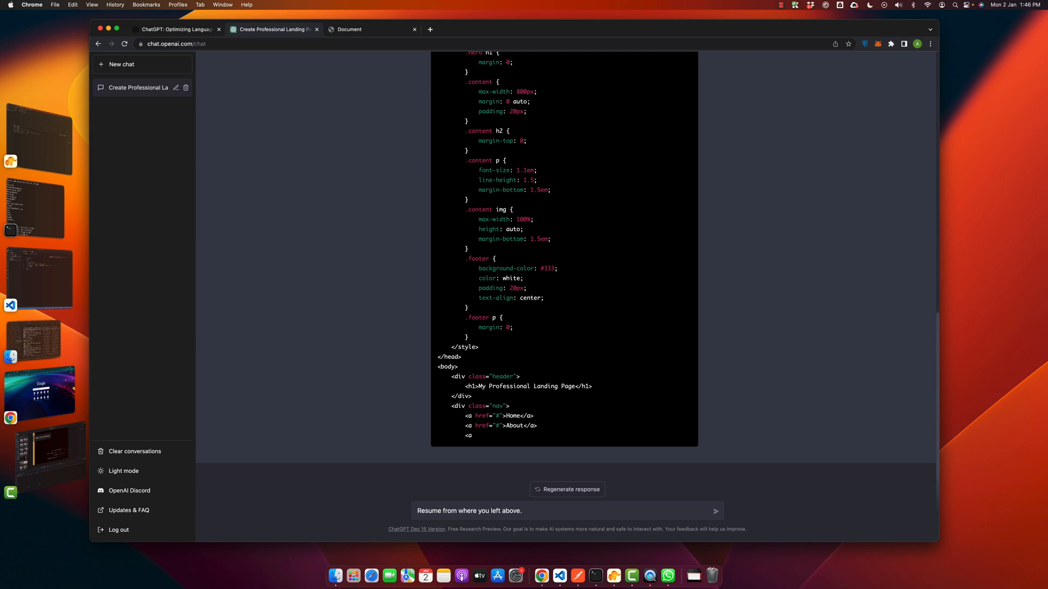
pyautogui.click(714, 511)
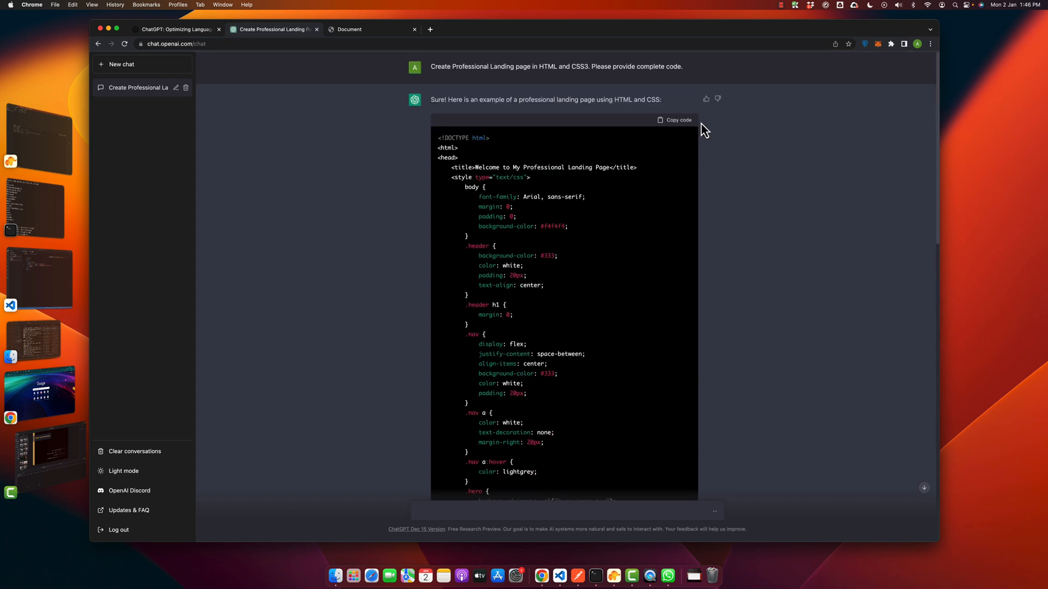
# Step: Copy the first code block and scroll through the continued HTML response
pyautogui.click(674, 120)
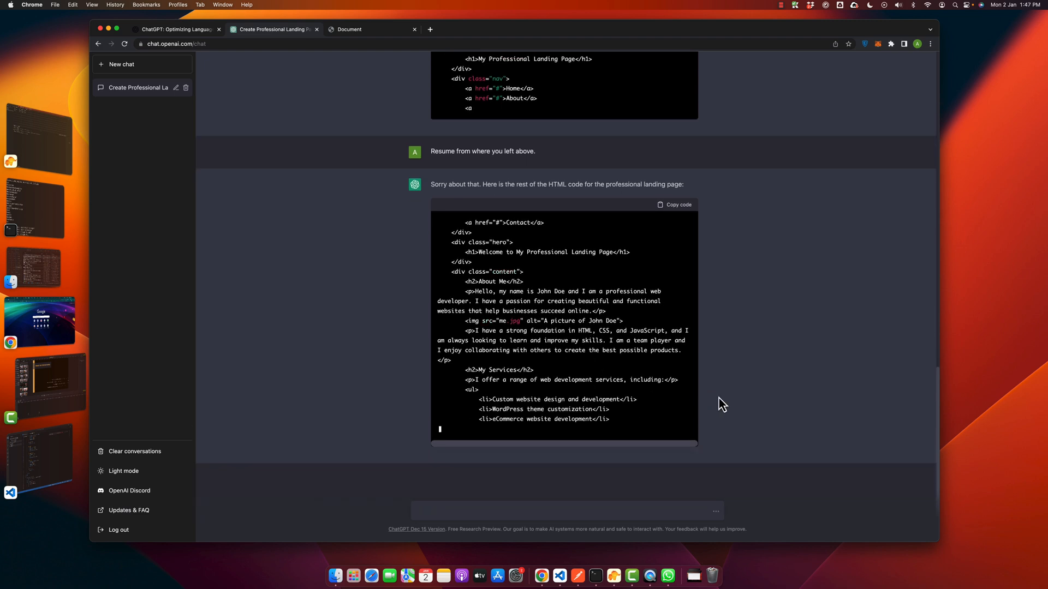
pyautogui.scroll(-3)
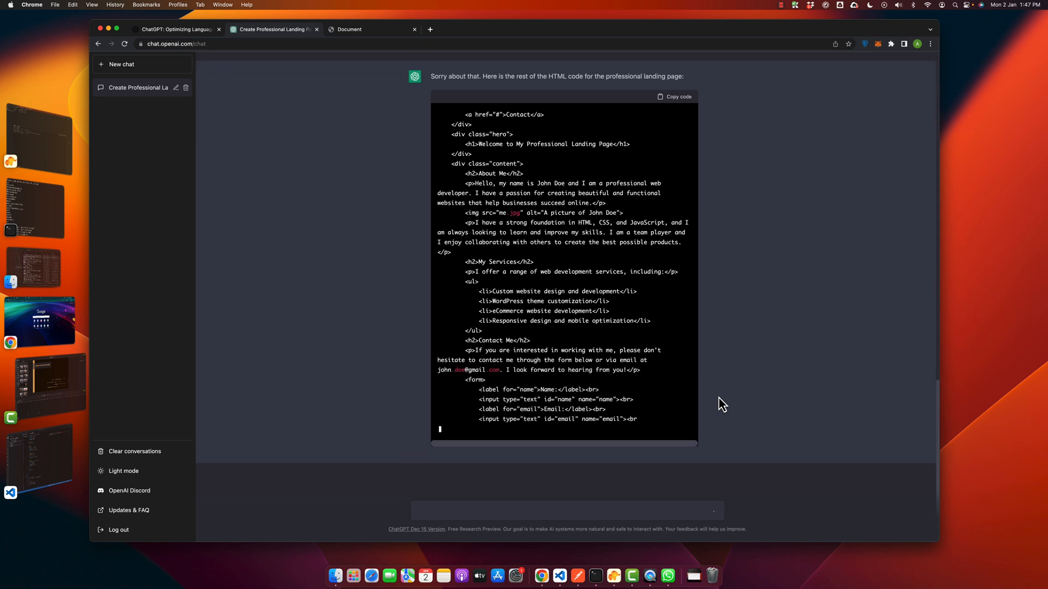
pyautogui.scroll(-3)
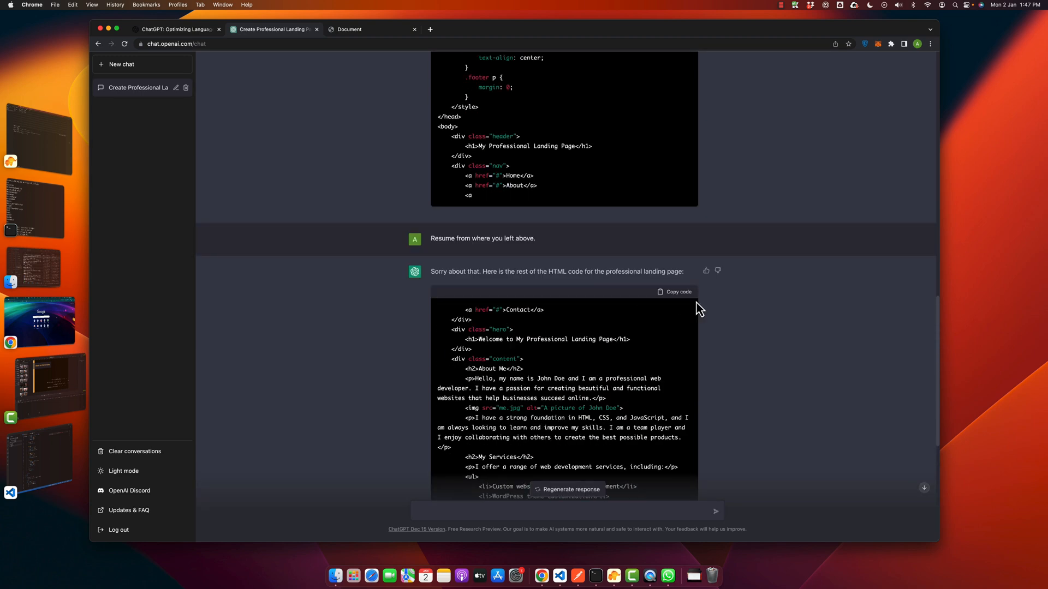
pyautogui.scroll(-3)
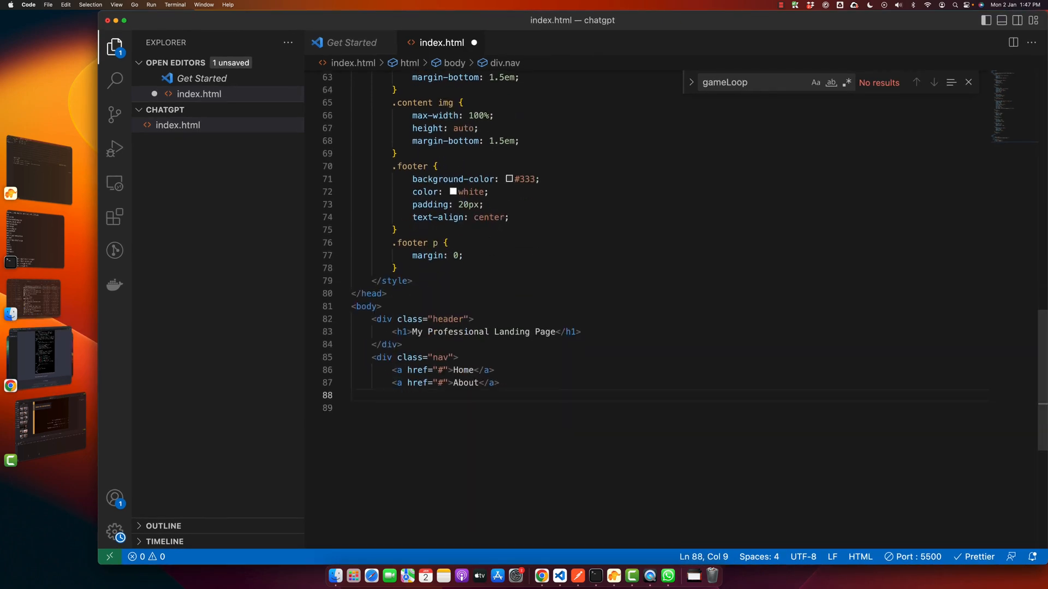
# Step: Check the pasted Contact, hero and About Me markup in index.html, then switch to Chrome
pyautogui.scroll(-3)
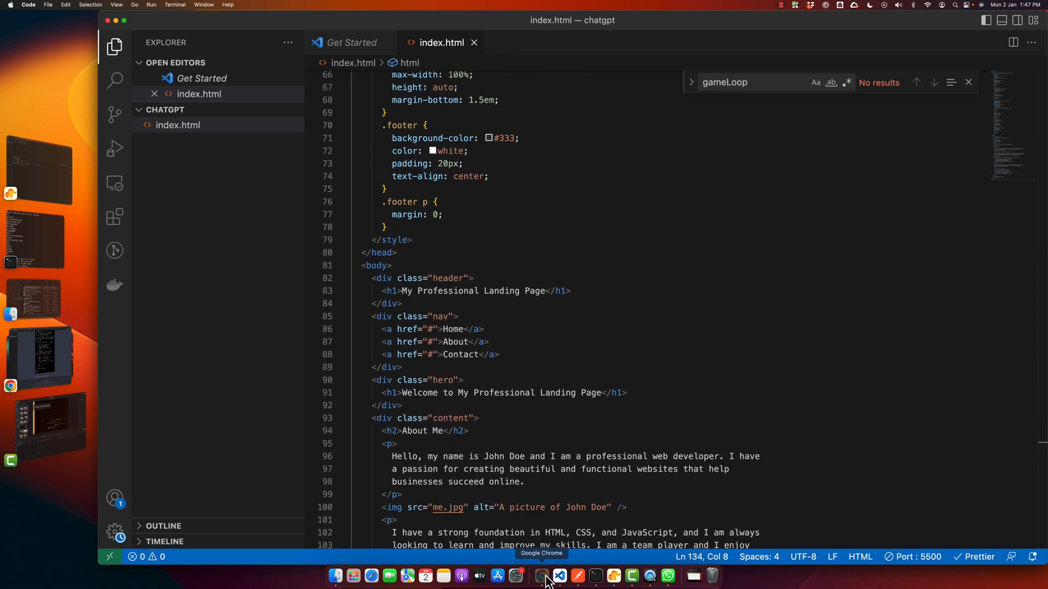
pyautogui.click(541, 575)
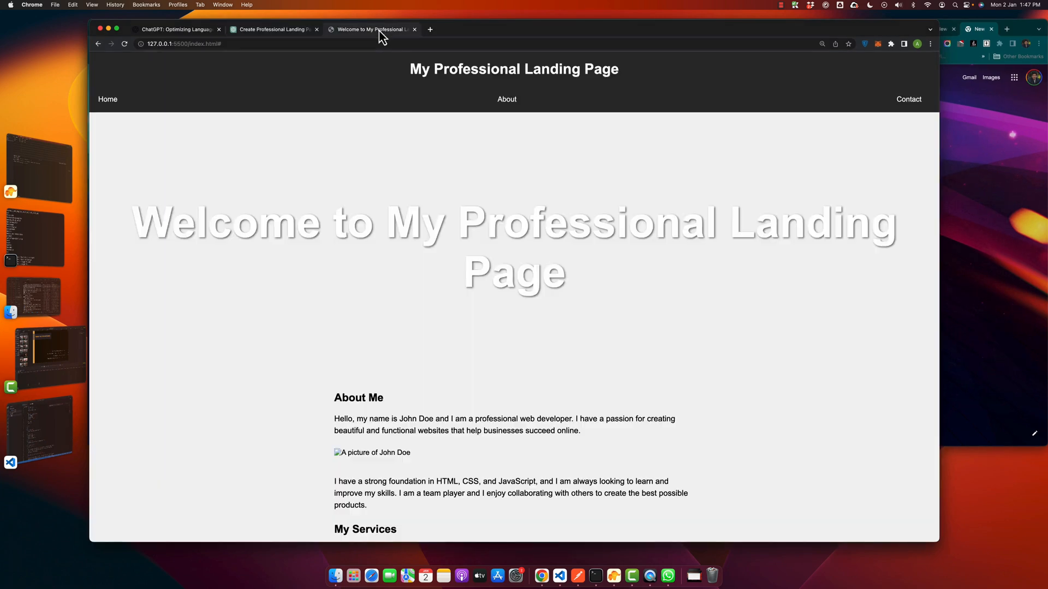
# Step: Scroll through the localhost landing page preview, then go to the 'Create Professional Landing Page' chat
pyautogui.scroll(-3)
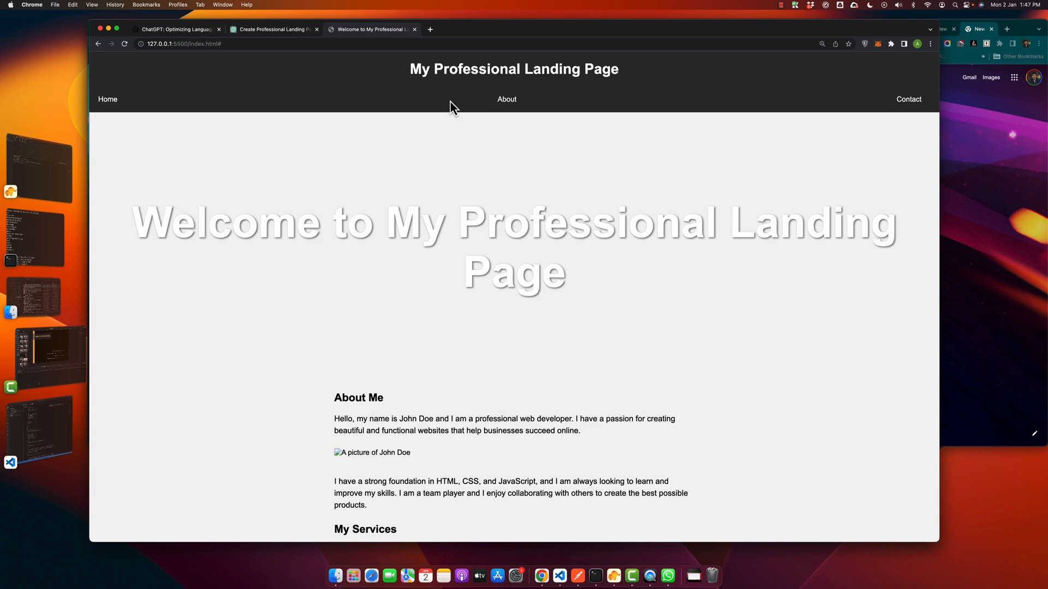
pyautogui.scroll(-3)
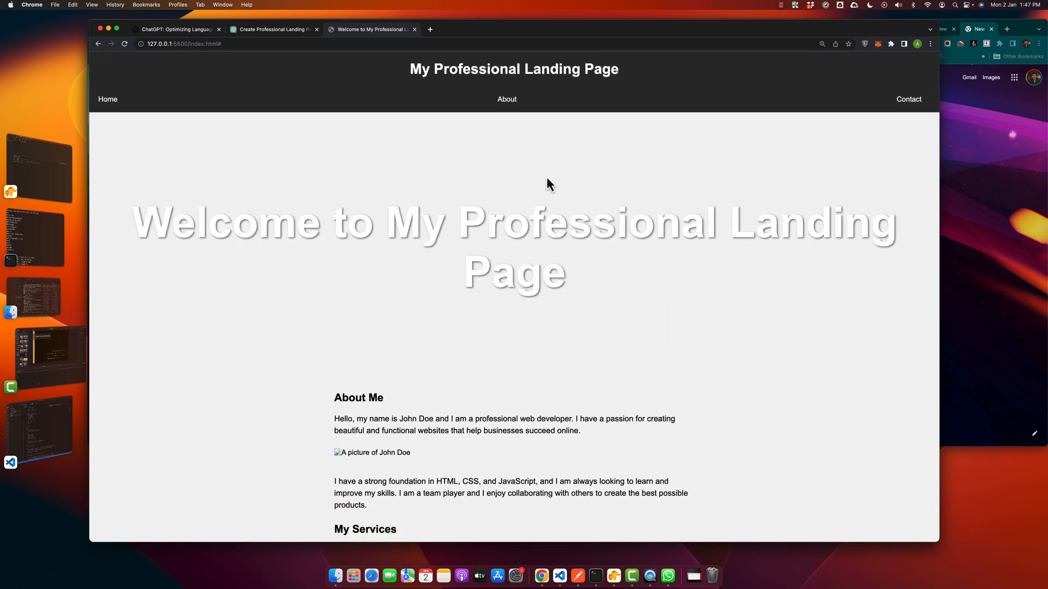
pyautogui.moveTo(439, 275)
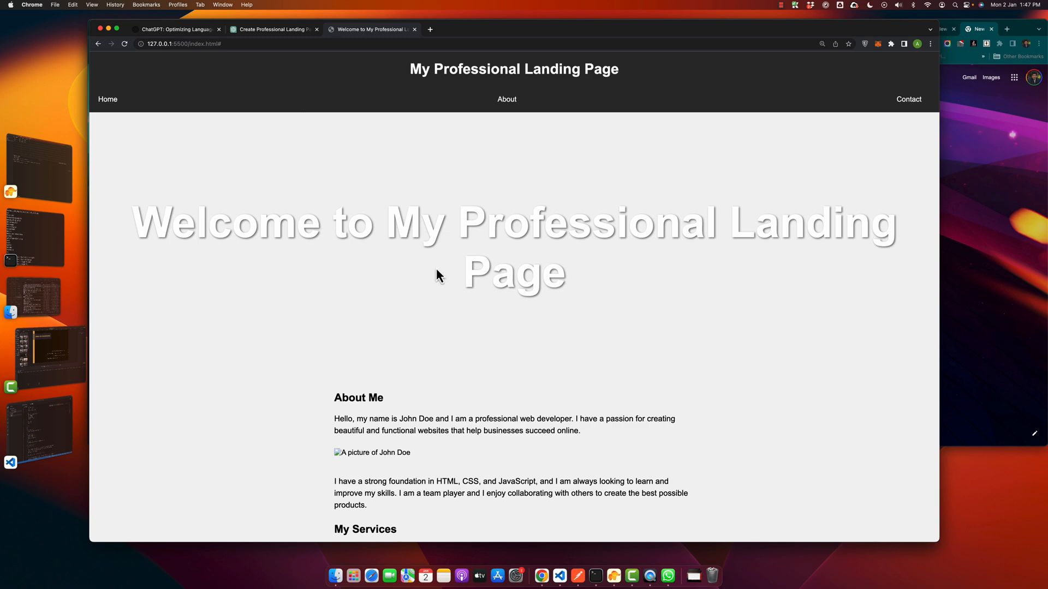
pyautogui.scroll(-3)
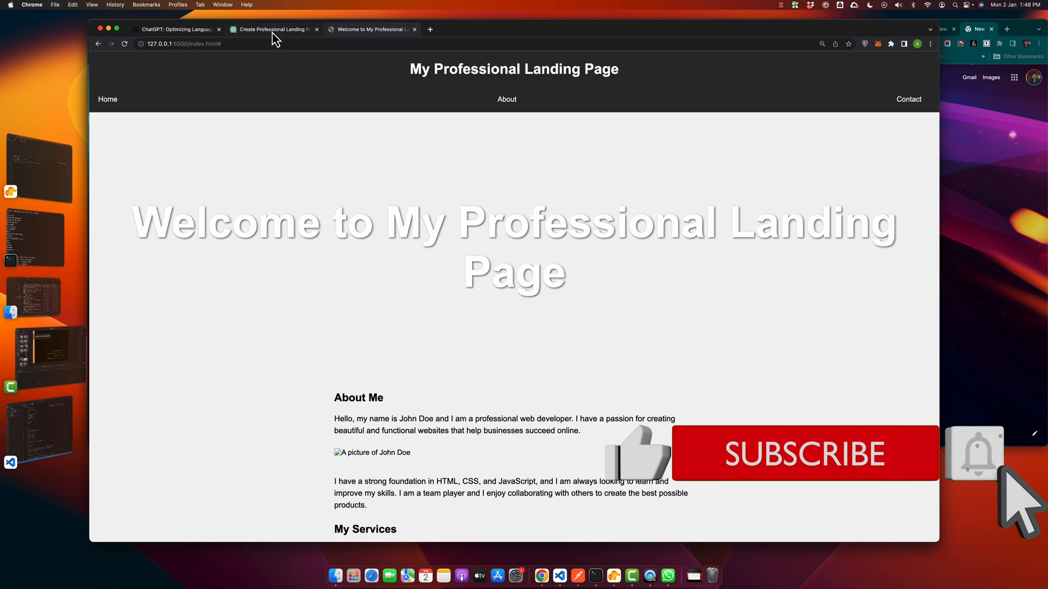
pyautogui.click(177, 29)
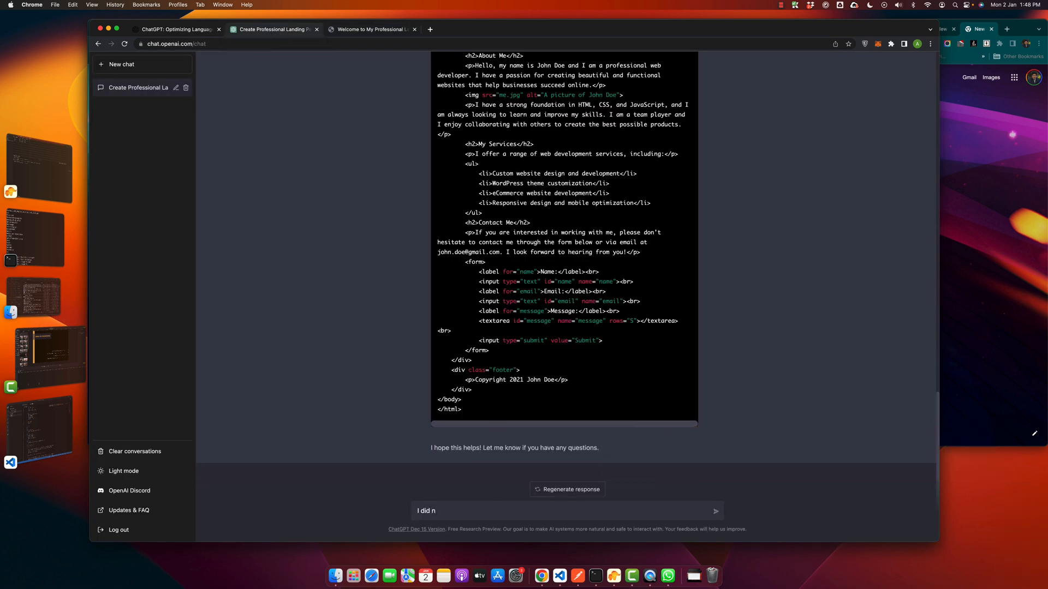
# Step: Request a totally new, unique, attractive landing page using purple colors
pyautogui.write('ot like this landing page. Please create a')
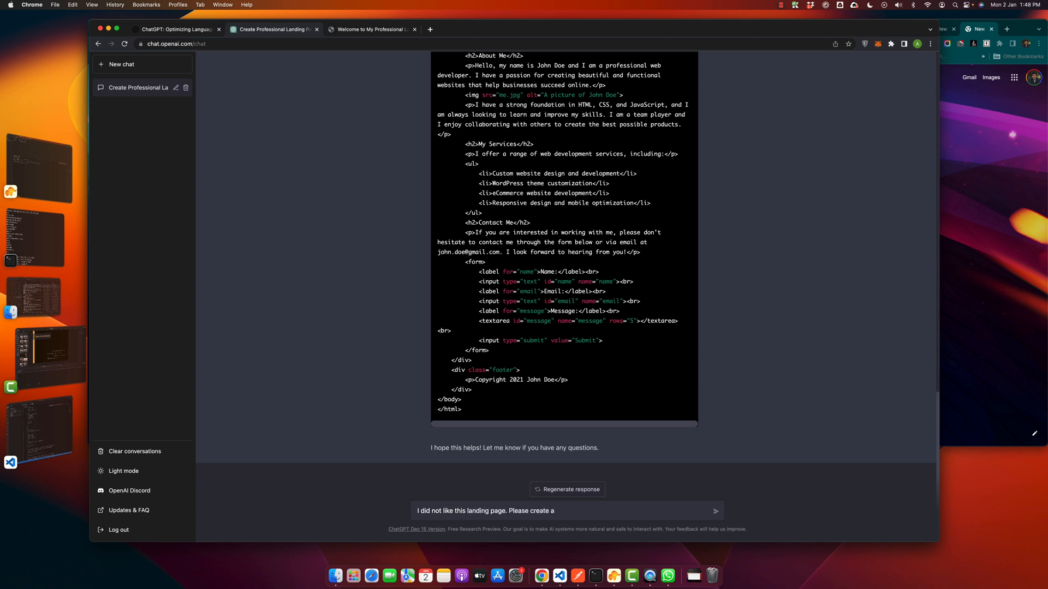
pyautogui.write('totally')
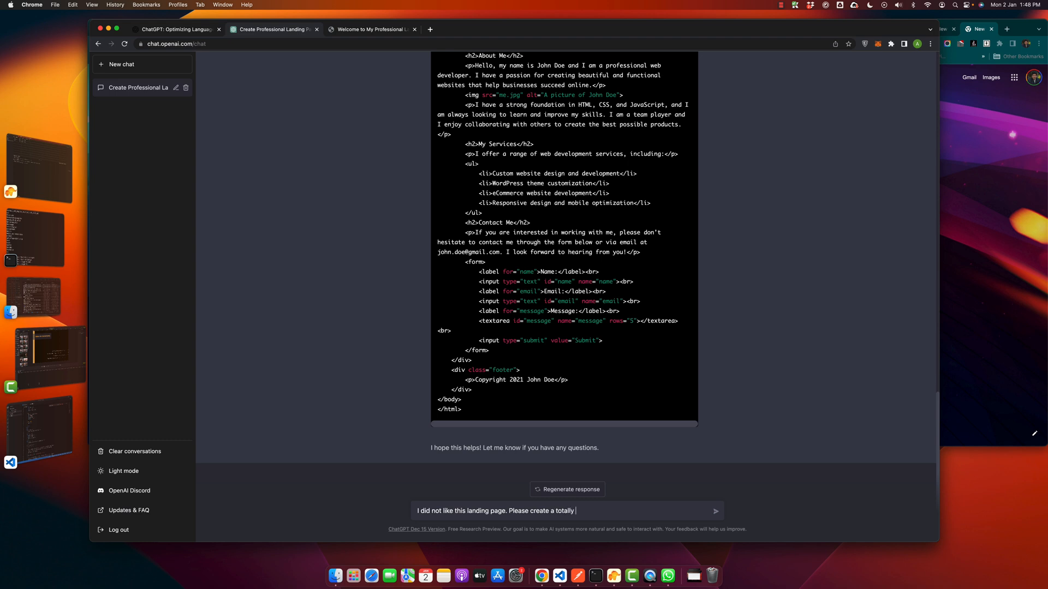
pyautogui.write('new unique and')
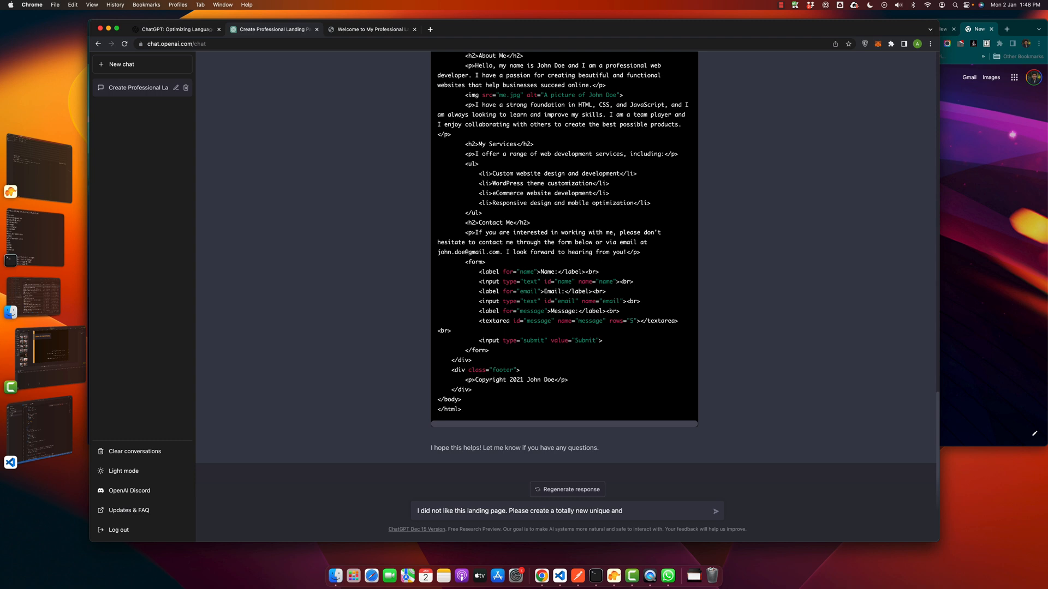
pyautogui.write('attrac')
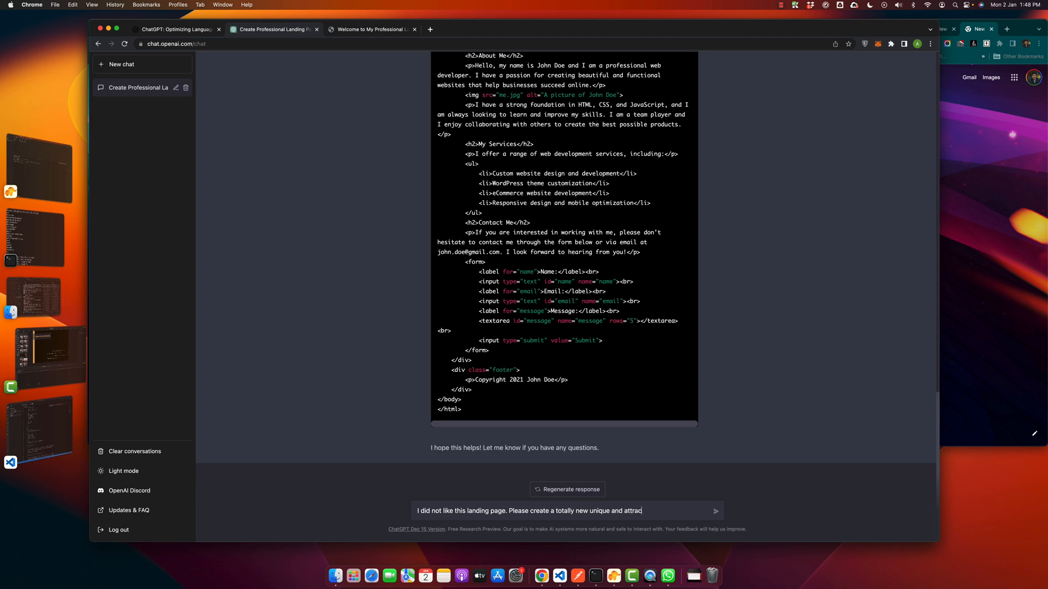
pyautogui.write('tive landing page.')
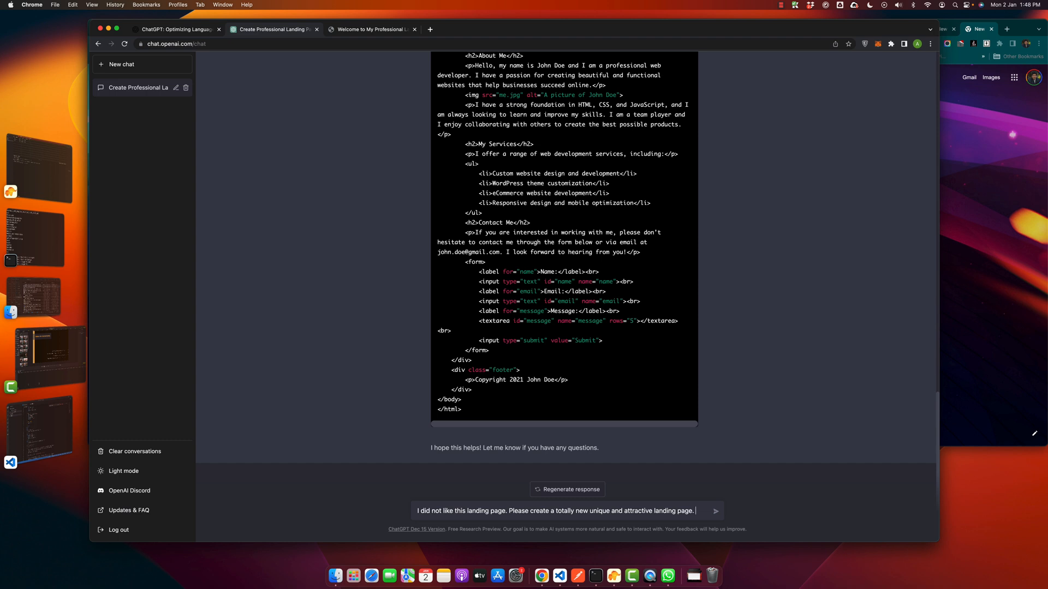
pyautogui.write('Please use')
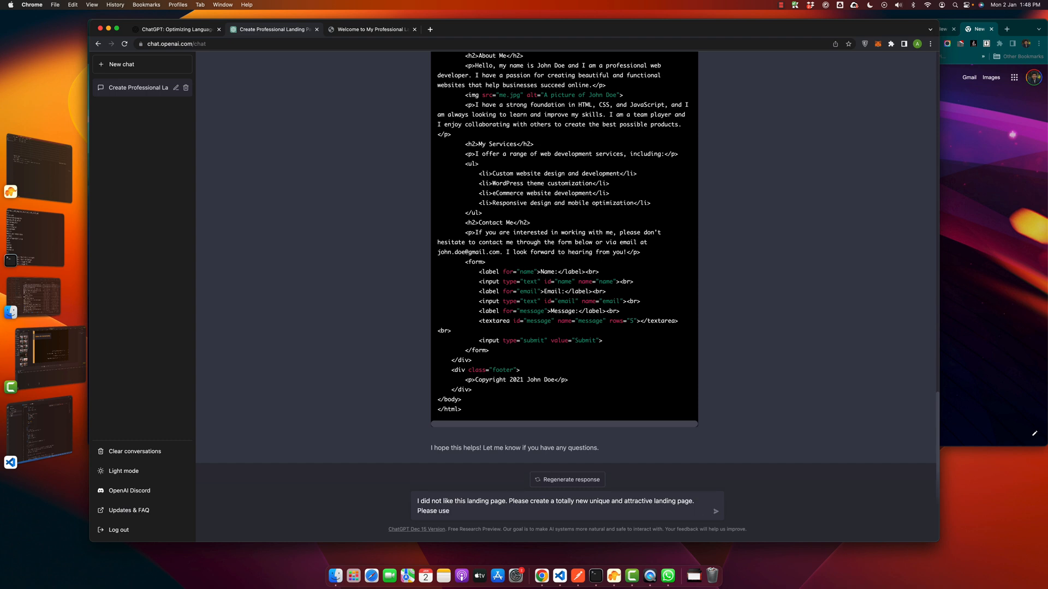
pyautogui.write('purple clo')
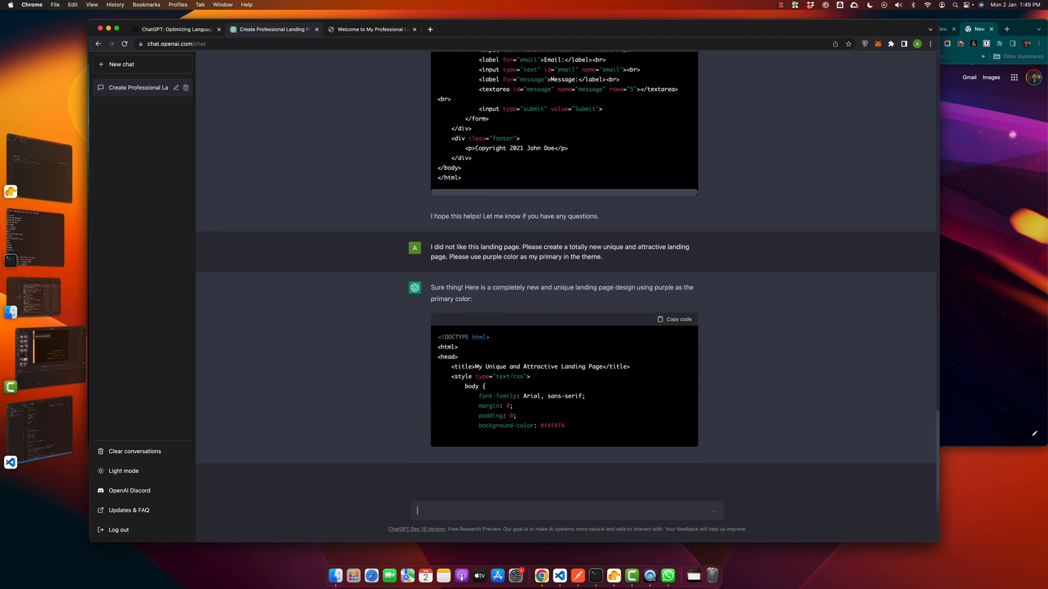
# Step: Scroll the purple page code until it stops mid-CSS, then ask ChatGPT to resume
pyautogui.scroll(-3)
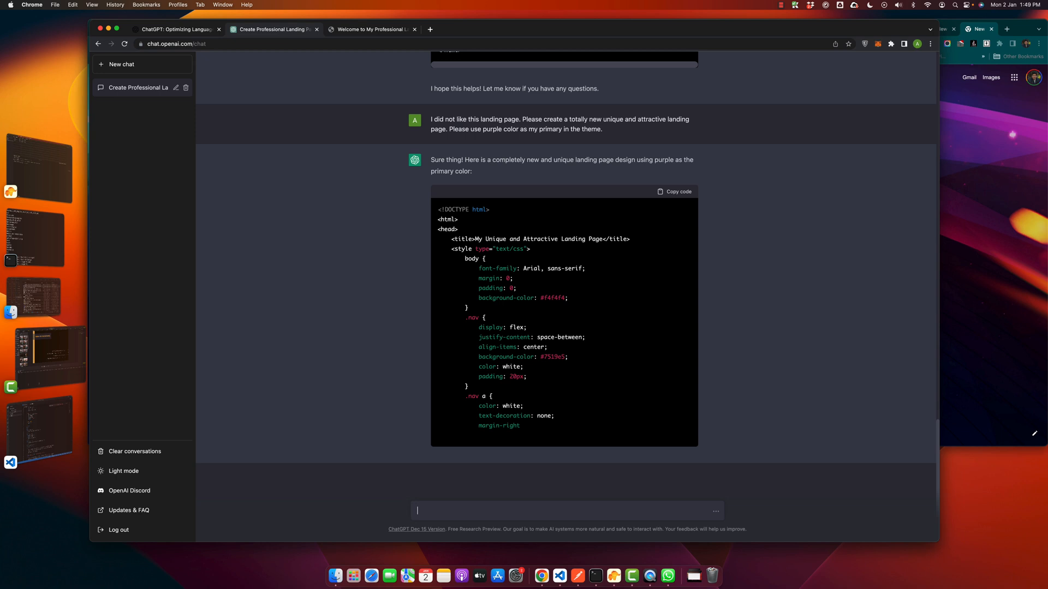
pyautogui.scroll(-3)
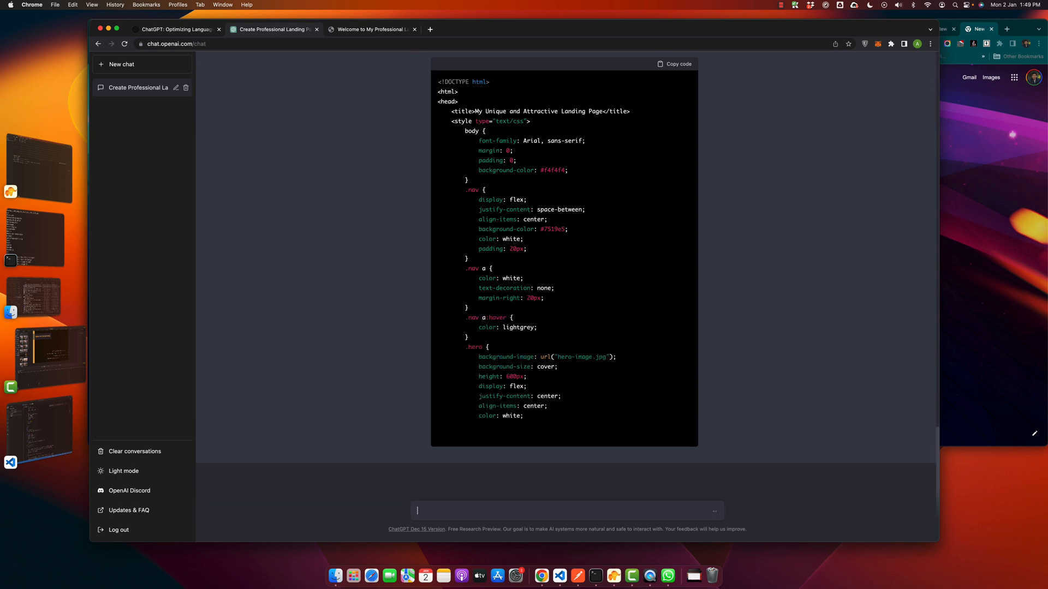
pyautogui.scroll(-3)
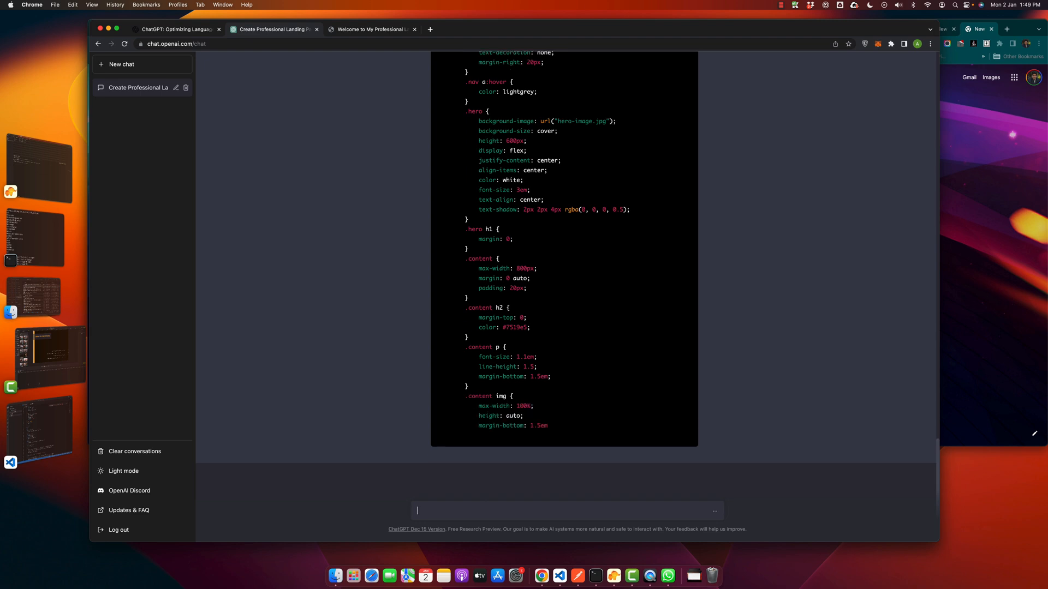
pyautogui.scroll(-3)
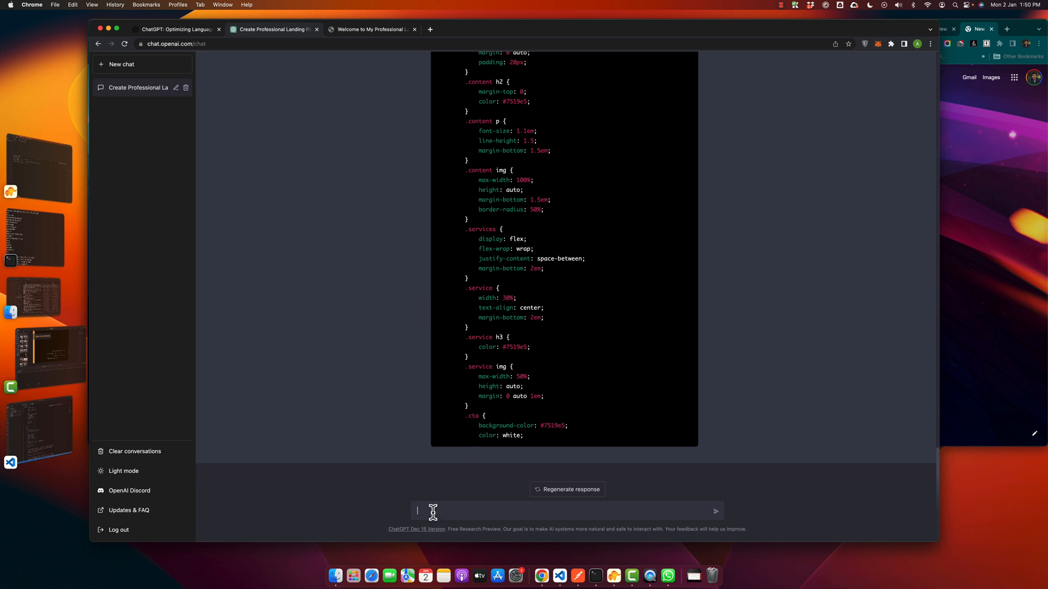
pyautogui.write('res')
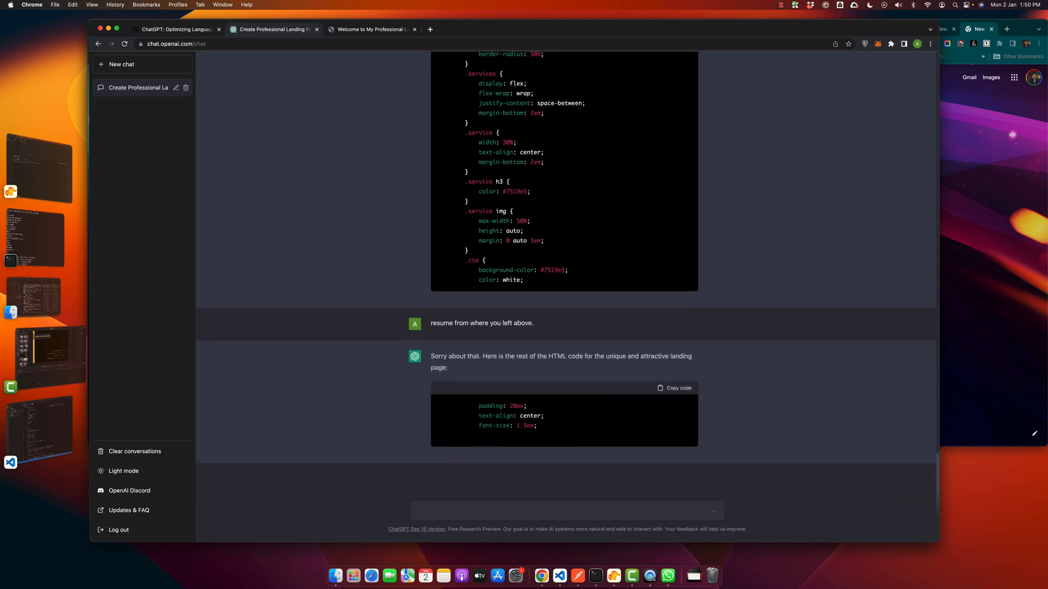
# Step: Scroll the continued code through services, Get a Quote and footer to </html>, then copy it
pyautogui.scroll(-3)
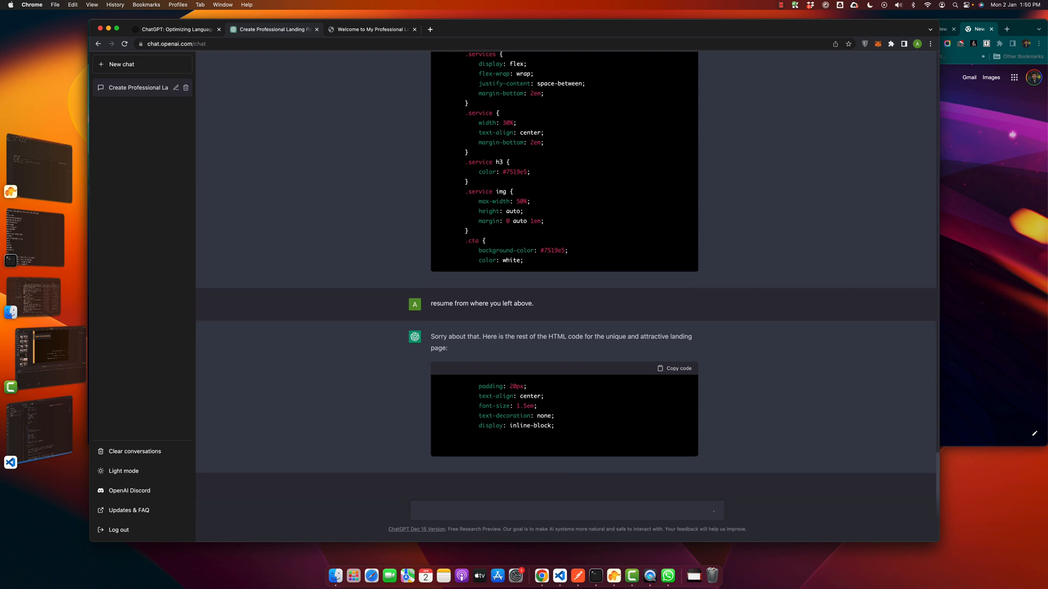
pyautogui.scroll(-3)
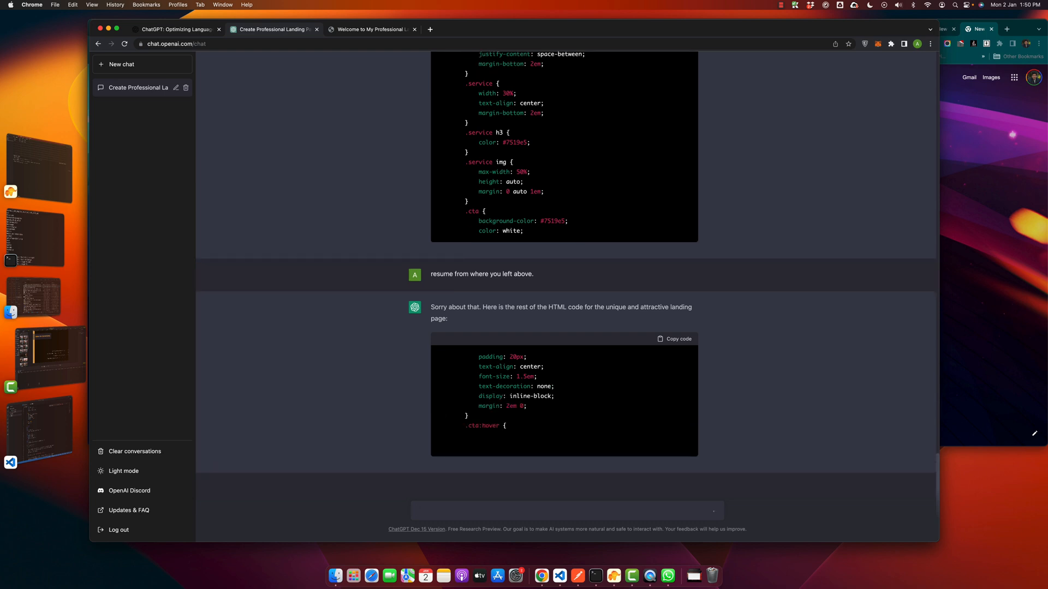
pyautogui.scroll(-3)
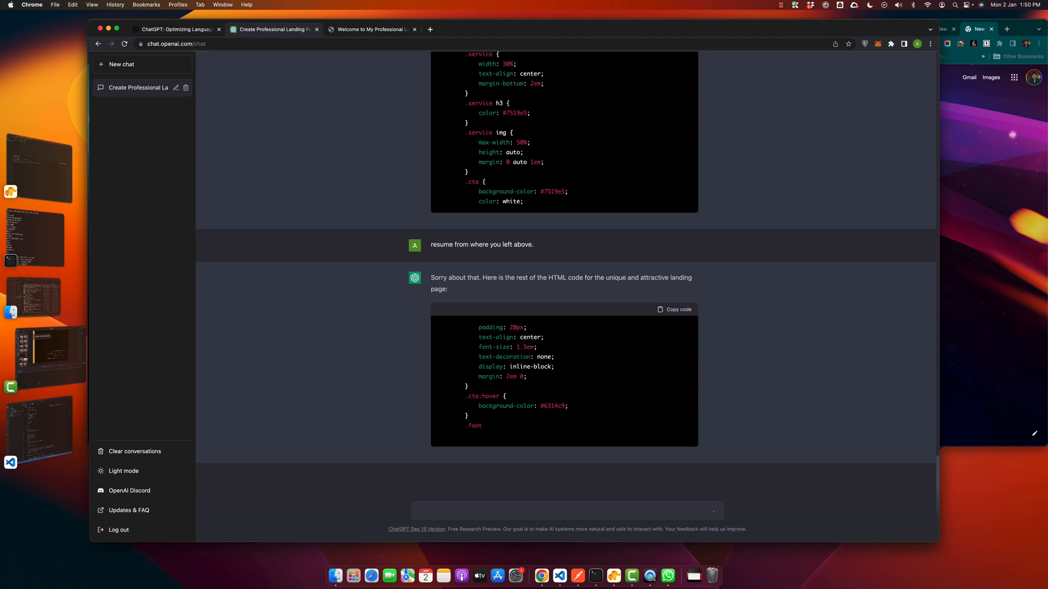
pyautogui.scroll(-3)
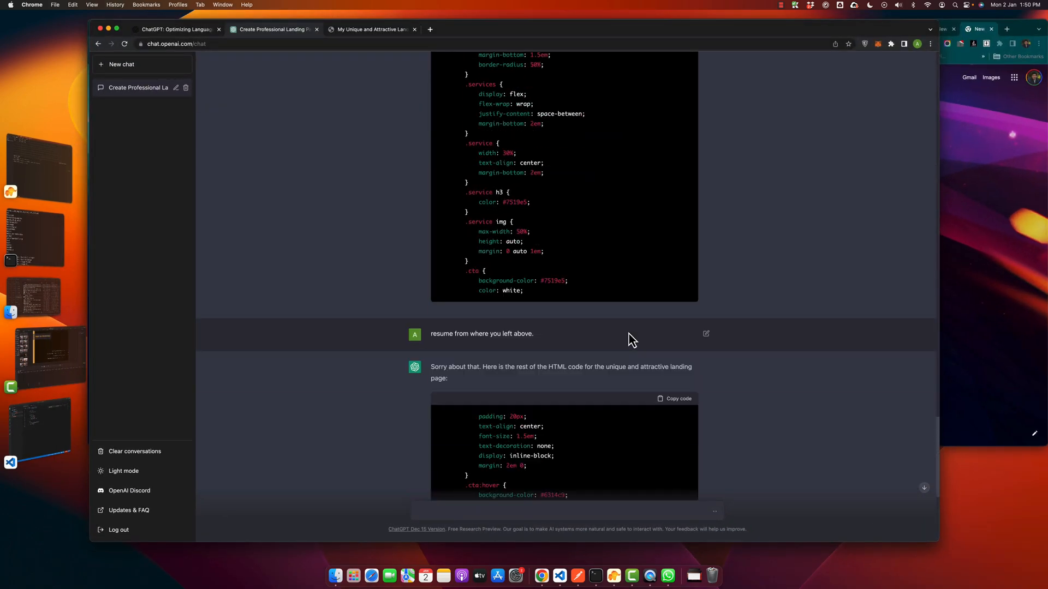
pyautogui.scroll(-3)
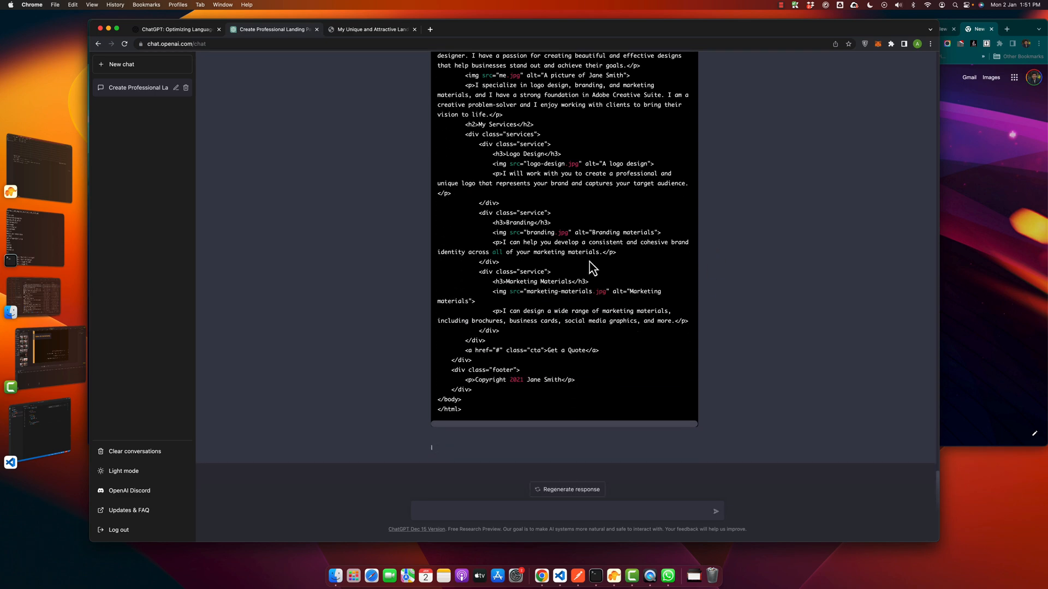
pyautogui.click(679, 123)
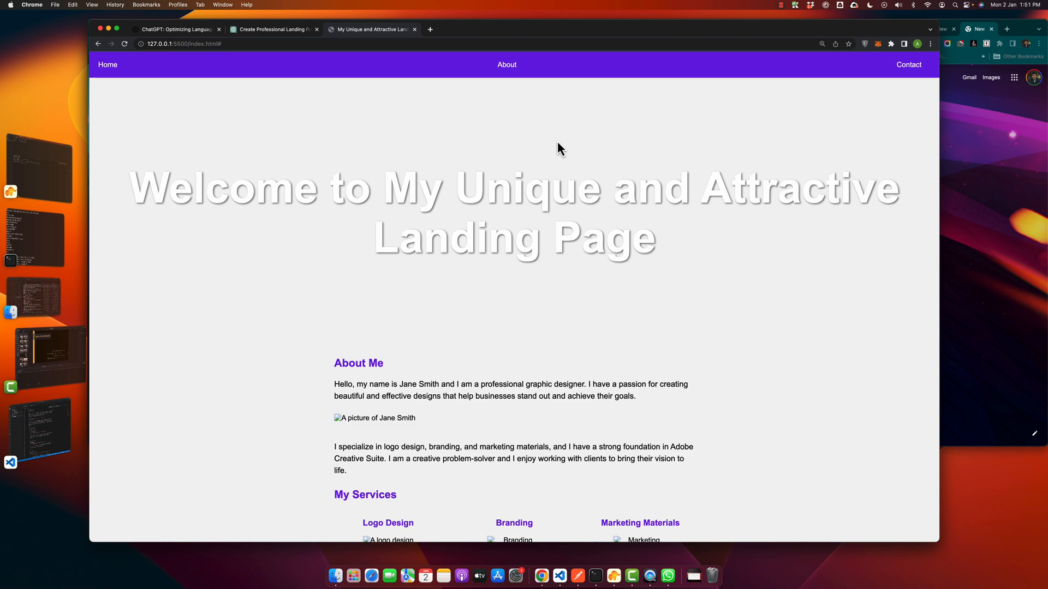
# Step: Scroll the purple portfolio preview down to the Get a Quote button and footer, then return to ChatGPT
pyautogui.scroll(-3)
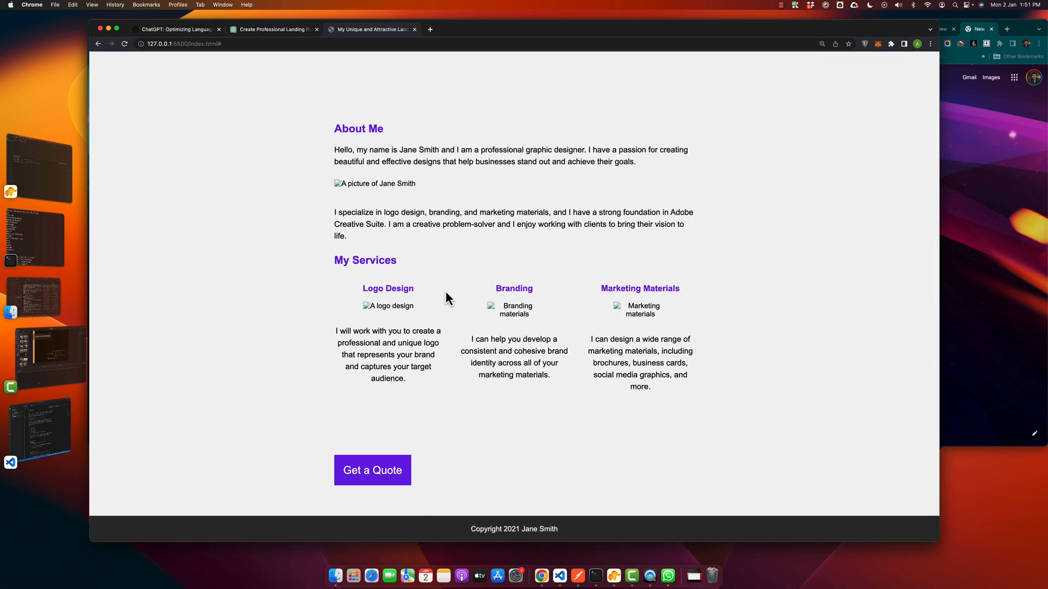
pyautogui.scroll(-3)
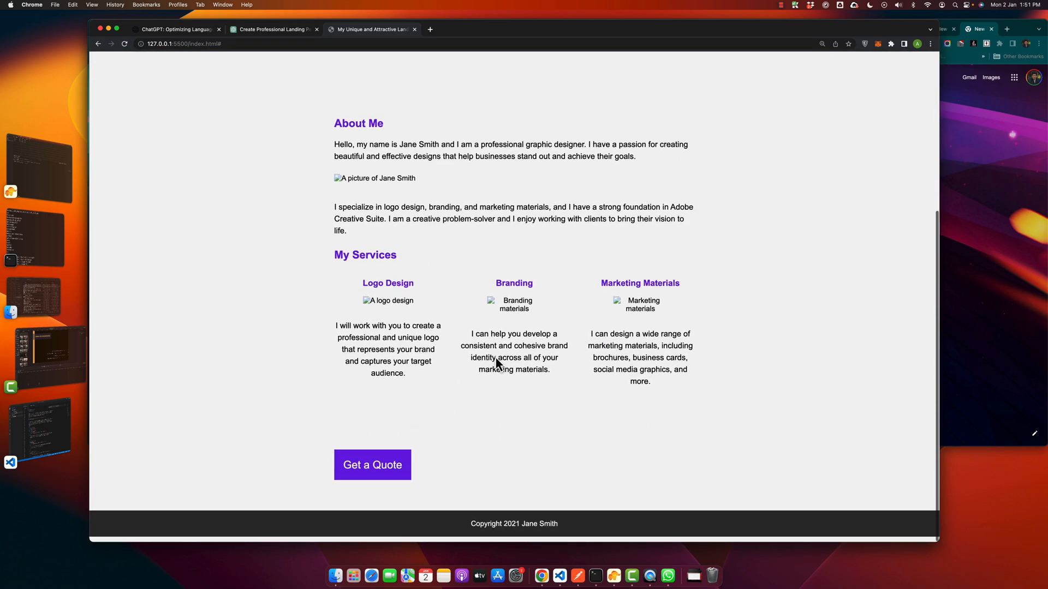
pyautogui.scroll(3)
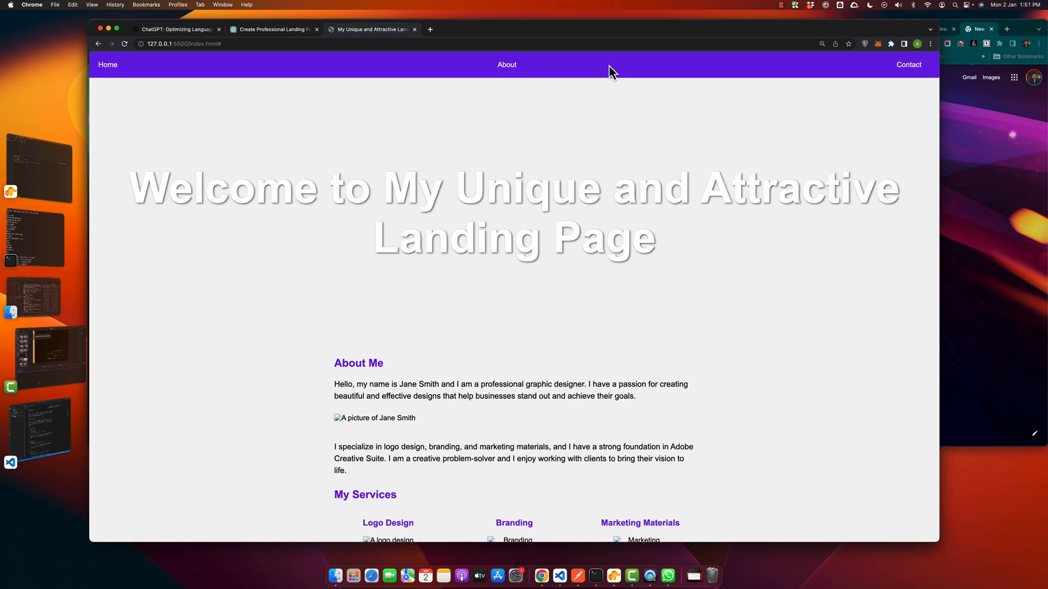
pyautogui.moveTo(558, 130)
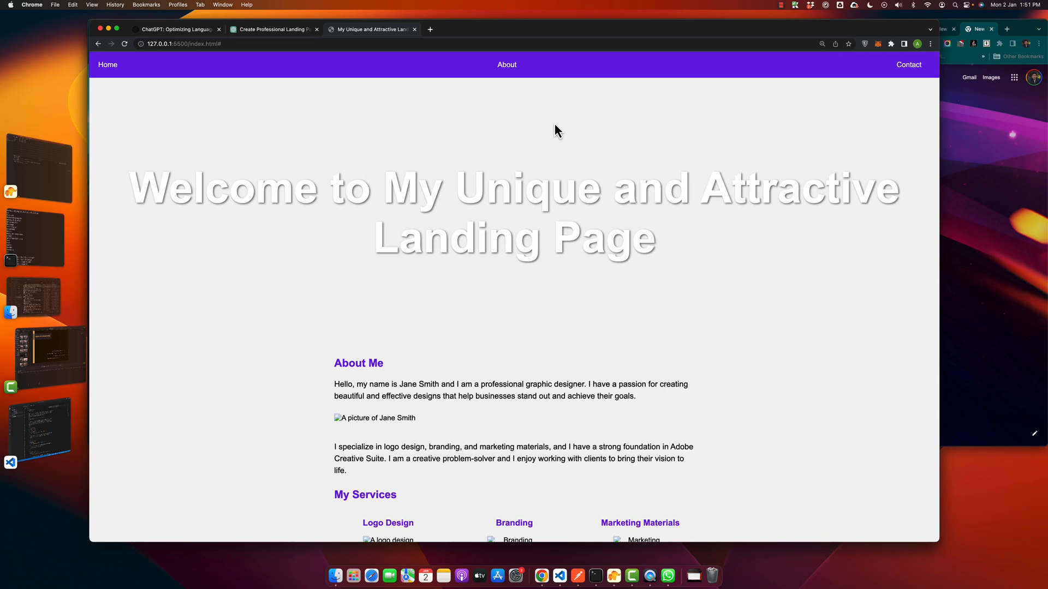
pyautogui.moveTo(562, 346)
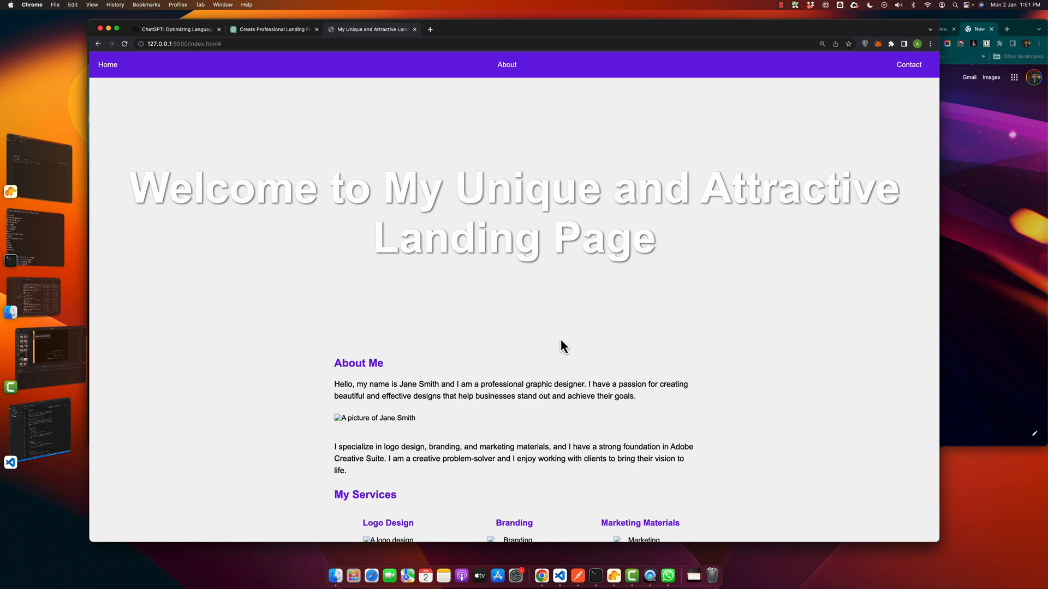
pyautogui.scroll(-3)
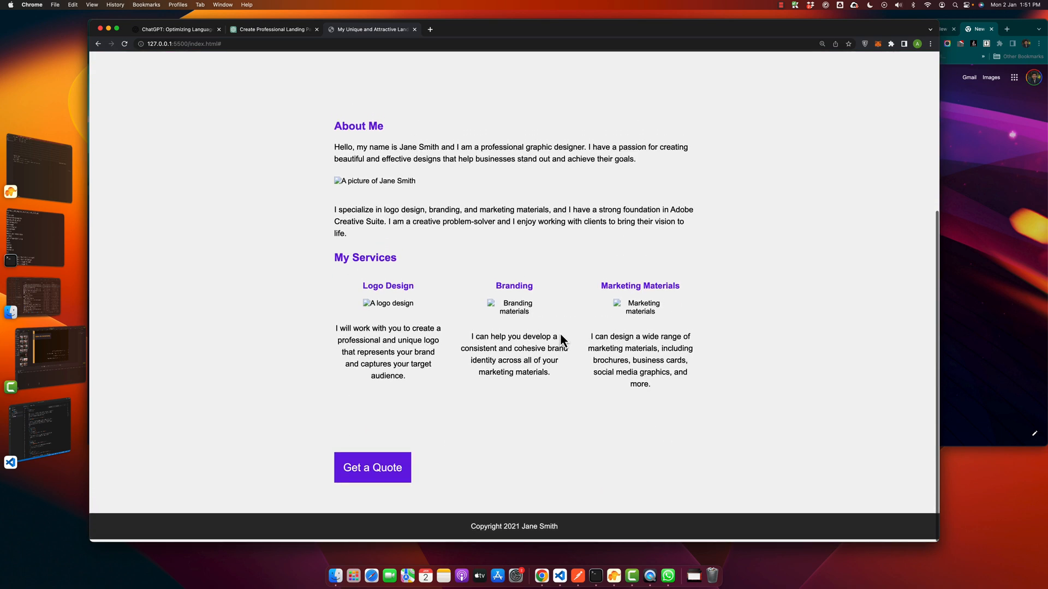
pyautogui.scroll(3)
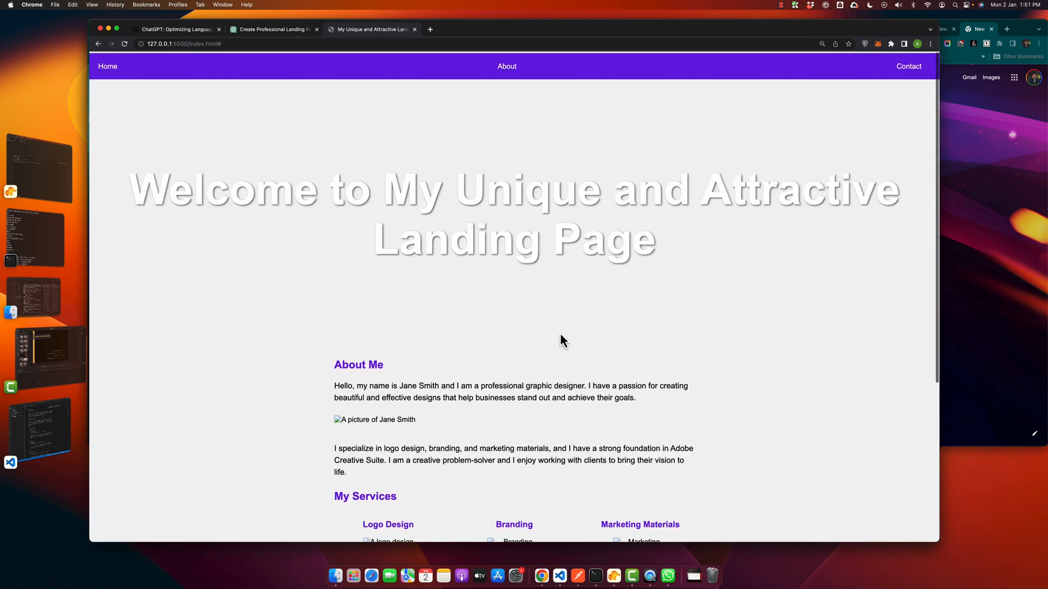
pyautogui.doubleClick(413, 189)
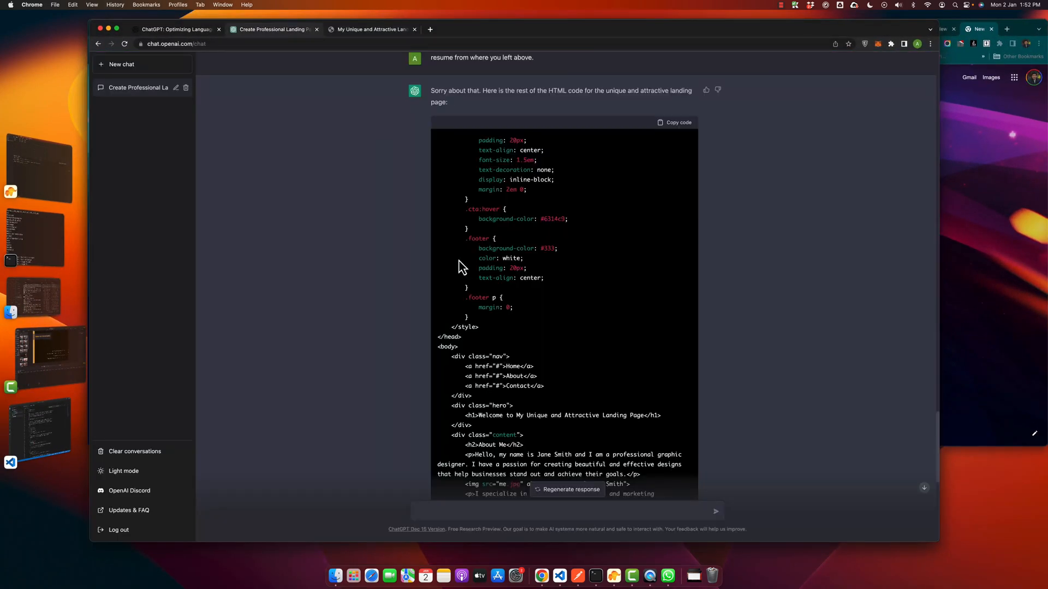
# Step: Scroll to the code's end and trash the landing page chat in the sidebar
pyautogui.scroll(-3)
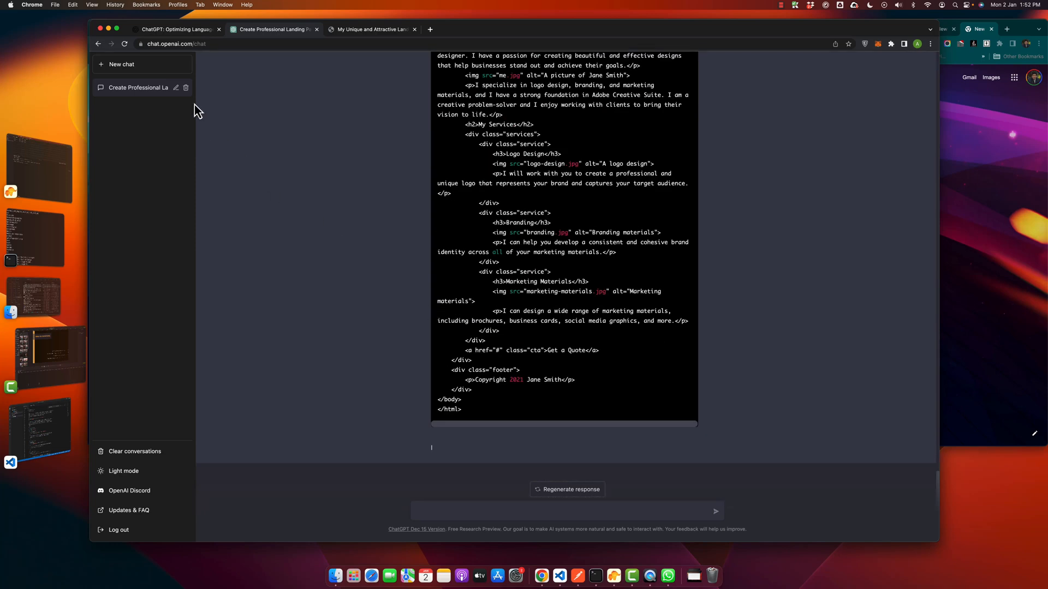
pyautogui.click(186, 87)
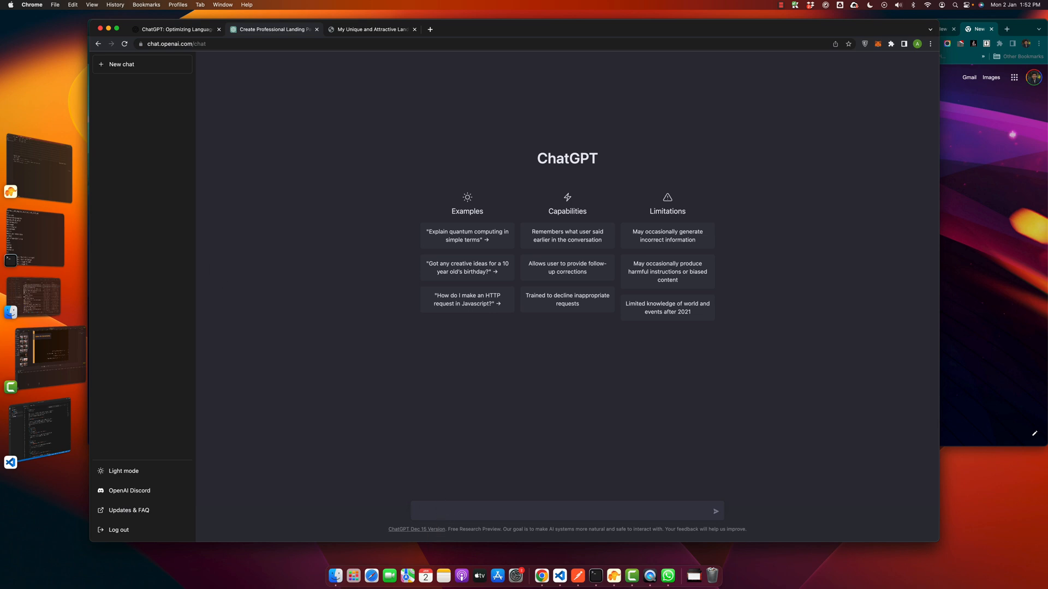
# Step: Ask ChatGPT for a professional landing page with a dark-mode toggle button using HTML, CSS and JavaScript
pyautogui.write('Create prof')
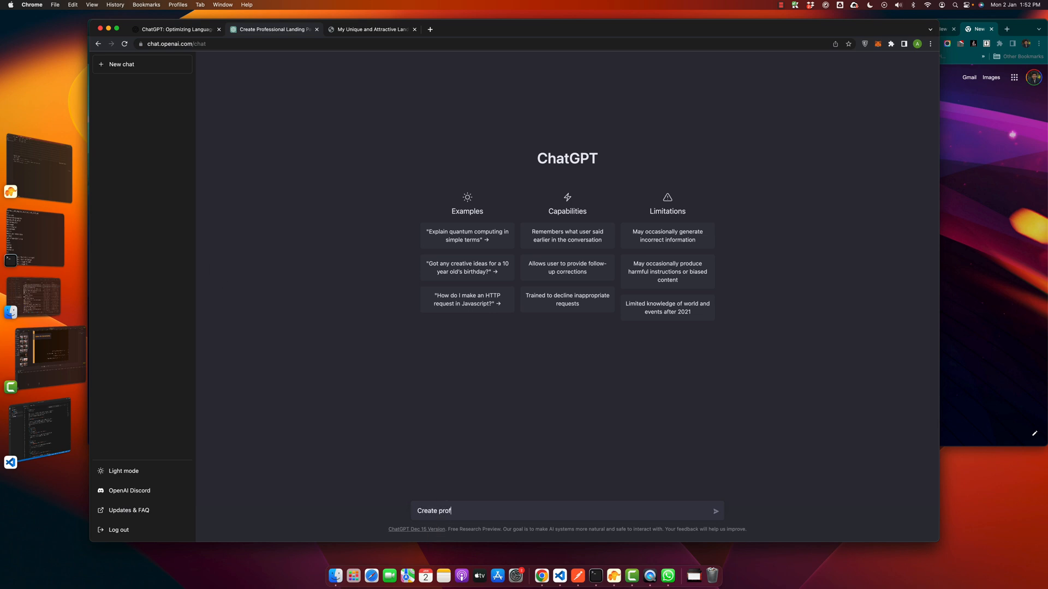
pyautogui.write('essional landing page with')
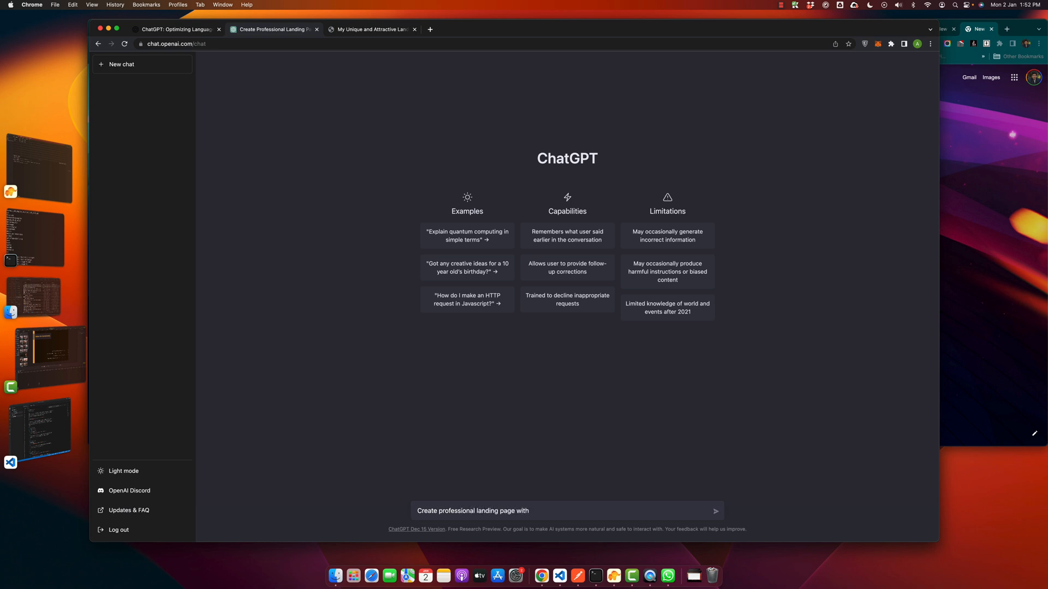
pyautogui.write('toggle')
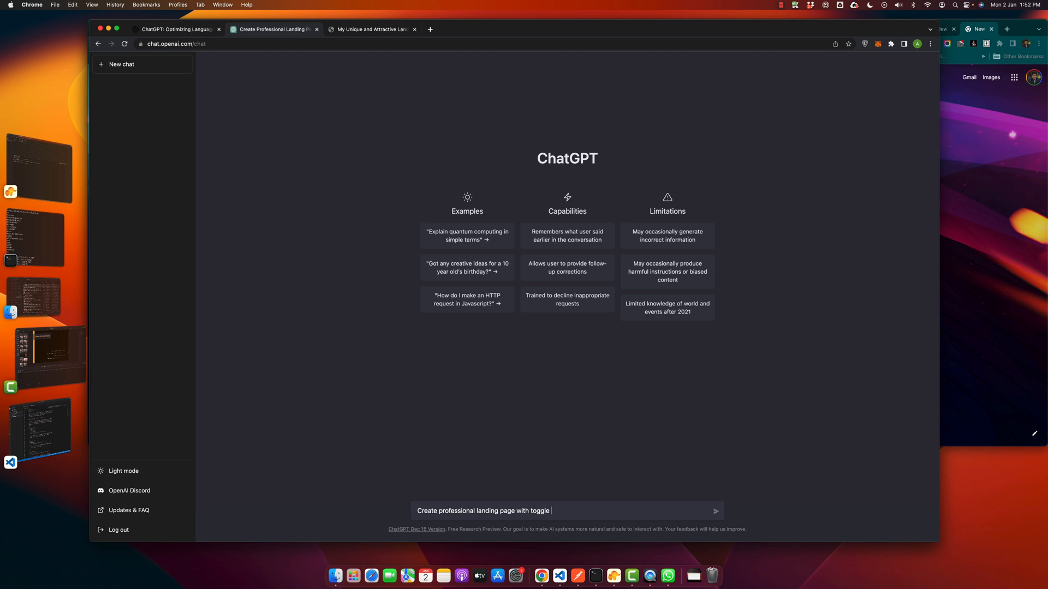
pyautogui.write('button')
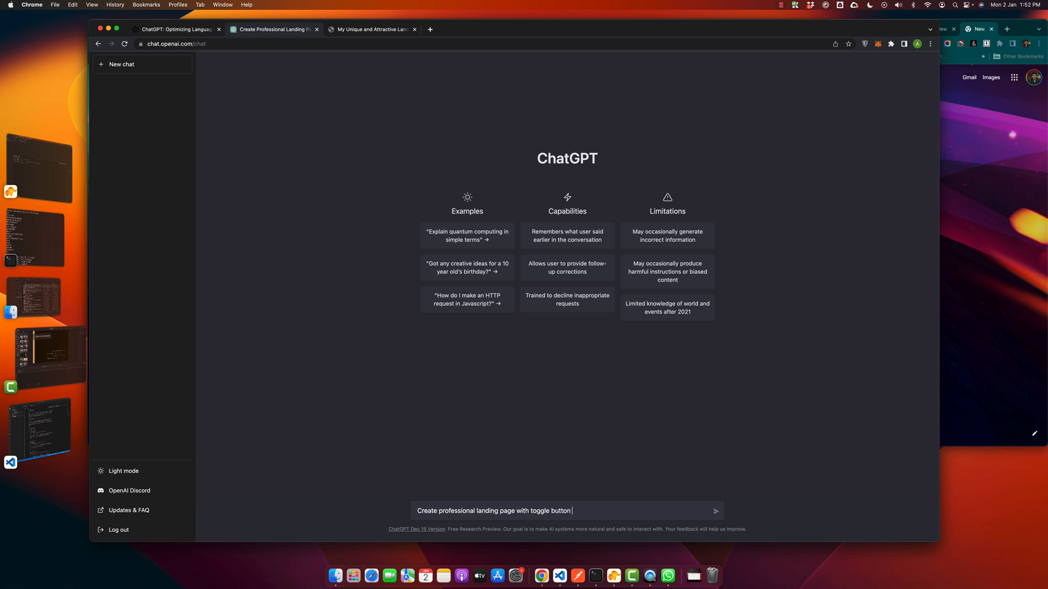
pyautogui.write('to')
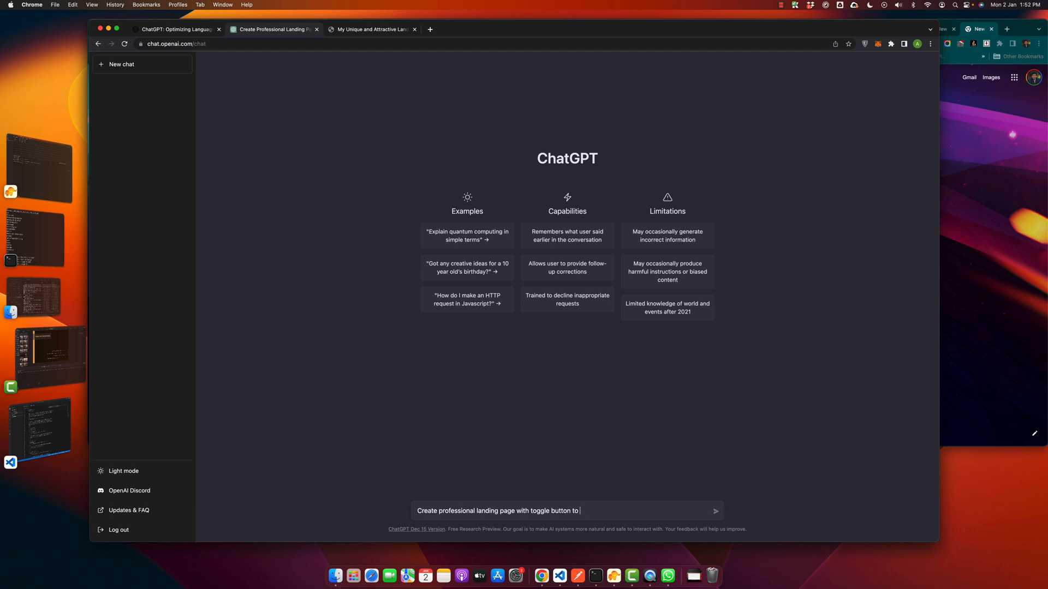
pyautogui.write('turn on and turn off the dark')
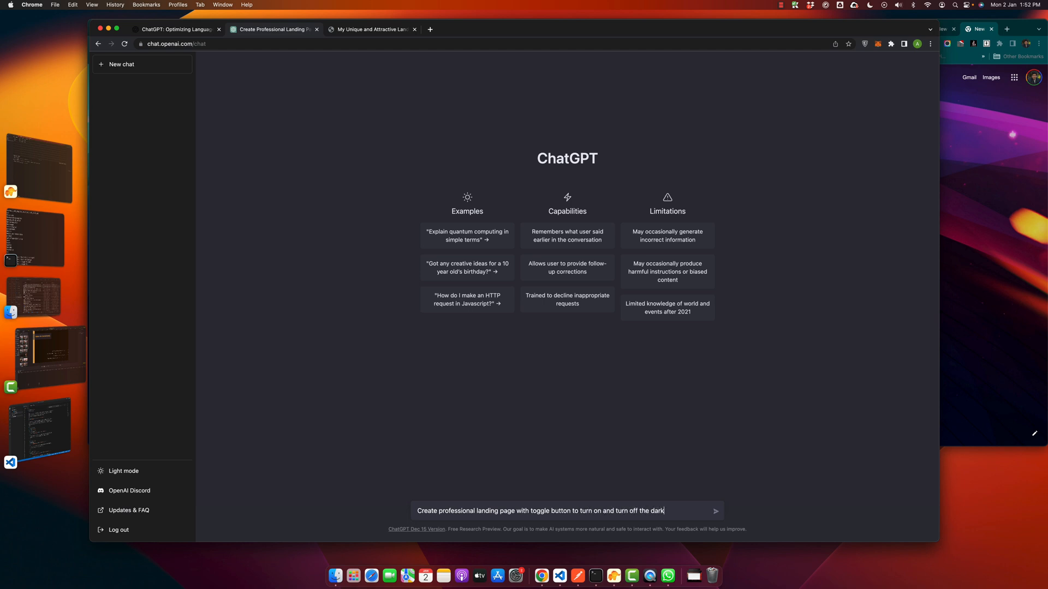
pyautogui.write('mode by using html css')
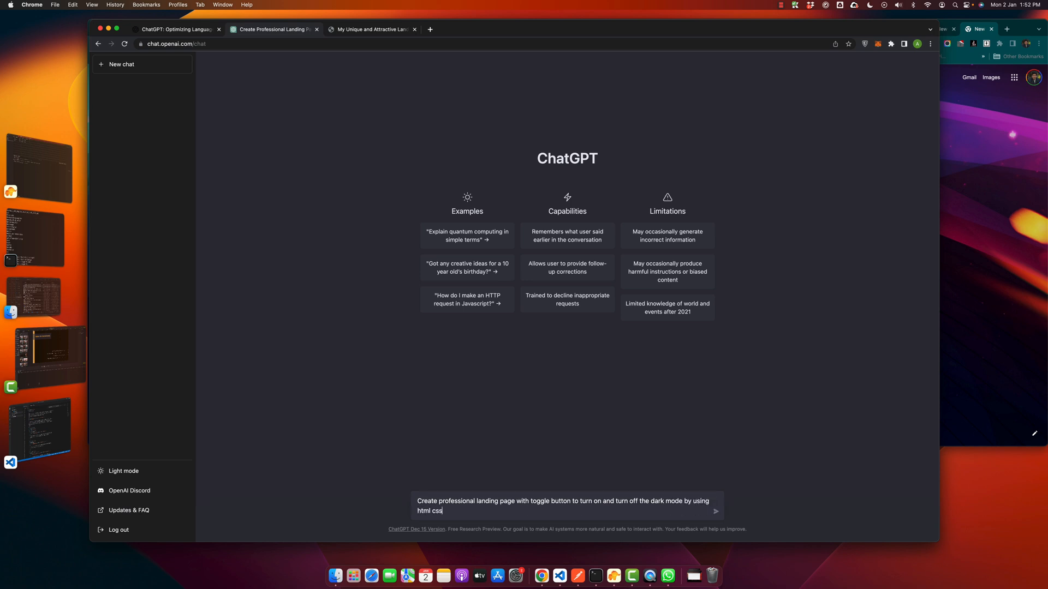
pyautogui.write('and javascript.')
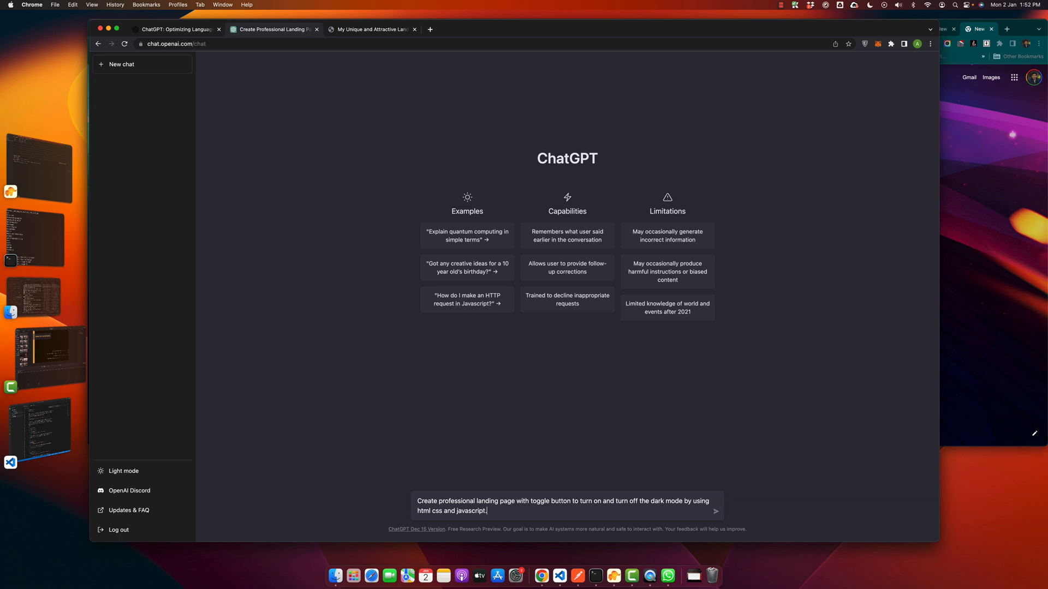
pyautogui.click(715, 512)
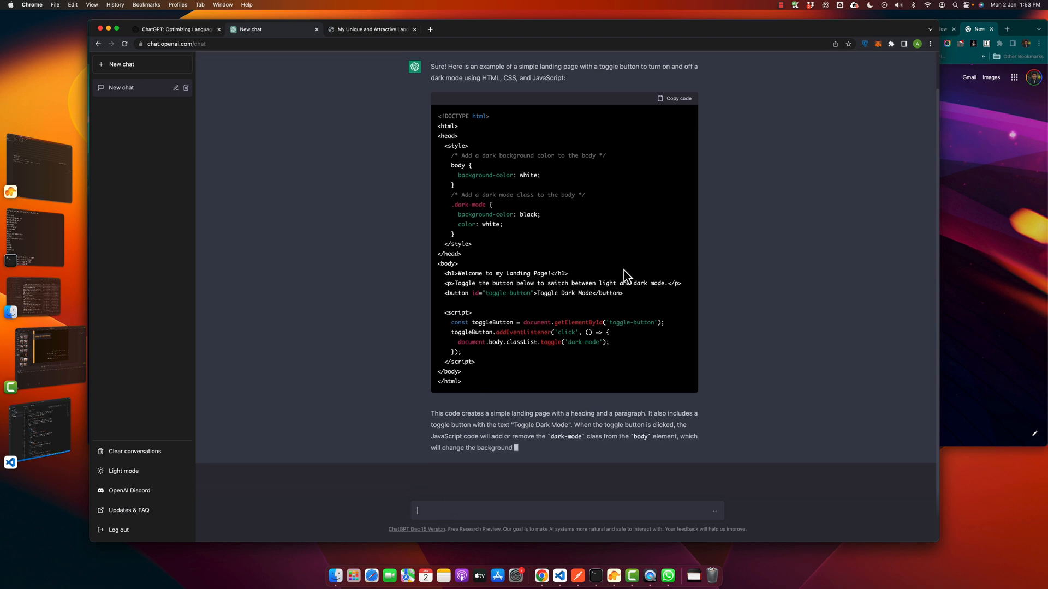
# Step: Copy the generated dark-mode landing page code from the code block
pyautogui.scroll(-3)
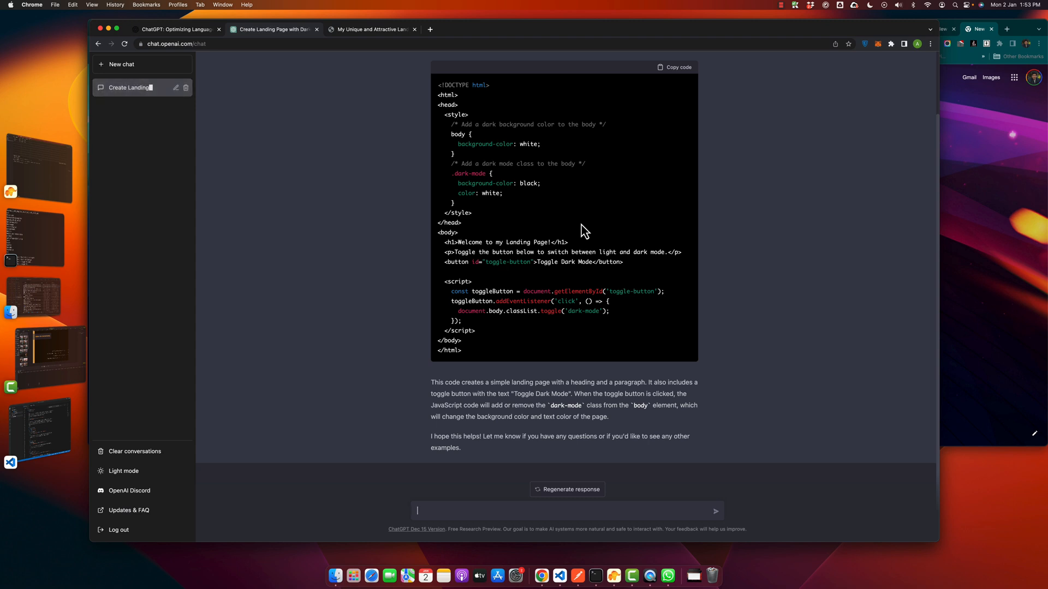
pyautogui.click(675, 67)
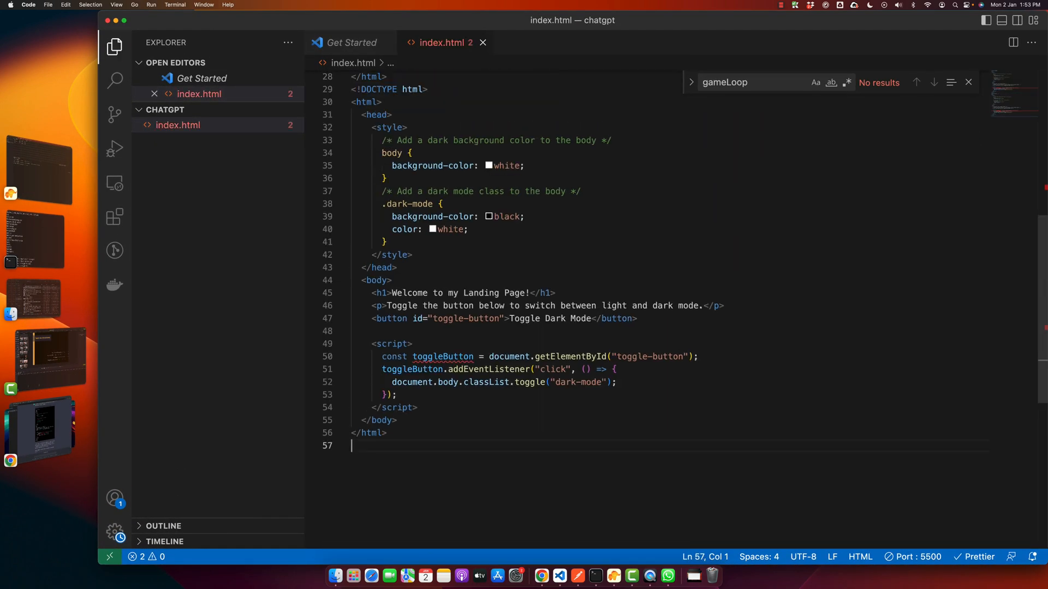
pyautogui.moveTo(506, 363)
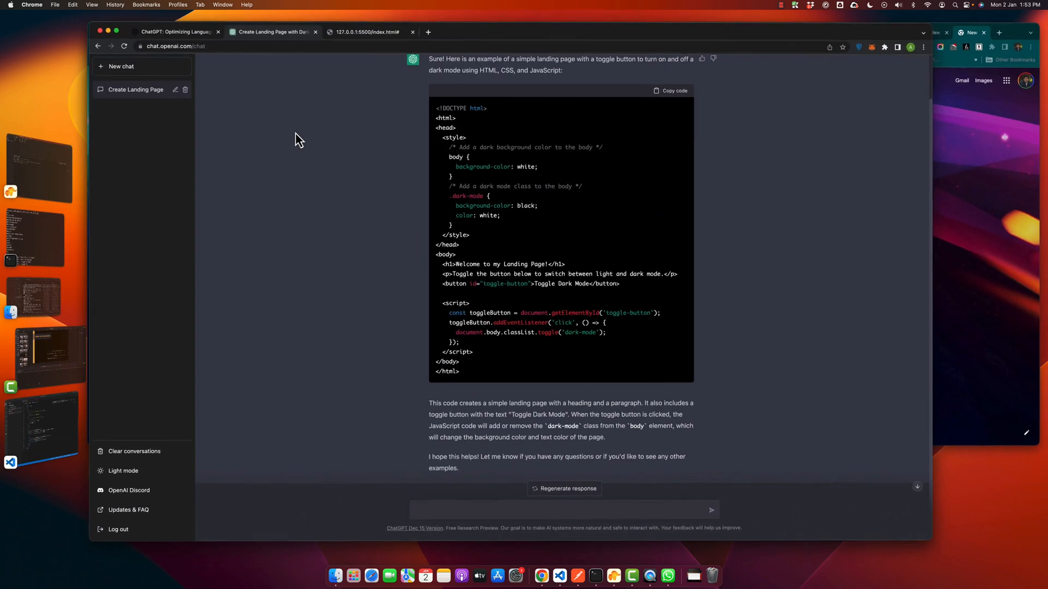
# Step: Switch to the localhost preview tab in Chrome to view the new page
pyautogui.click(364, 32)
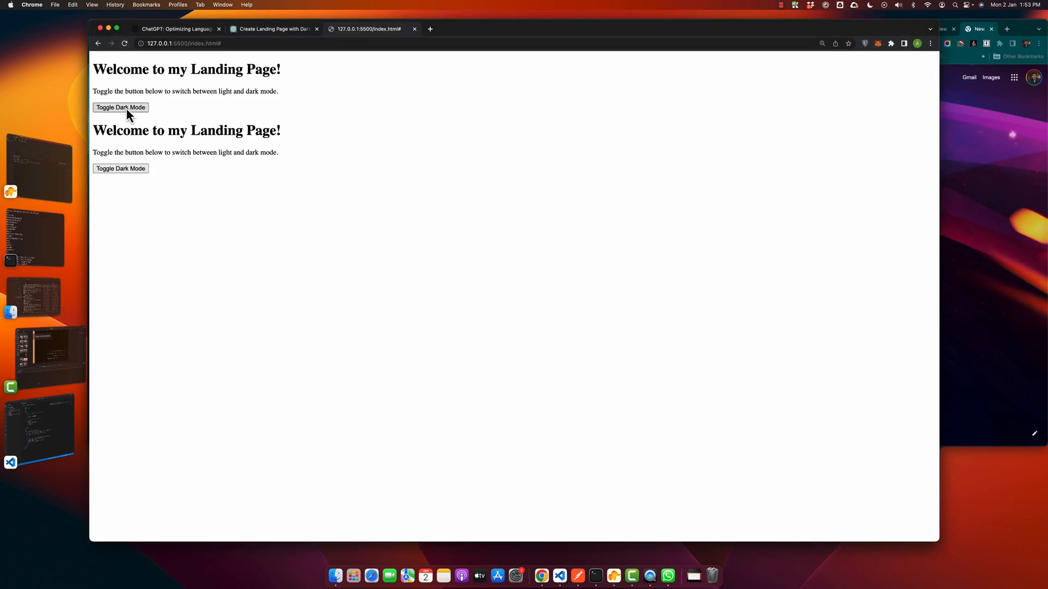
pyautogui.click(121, 108)
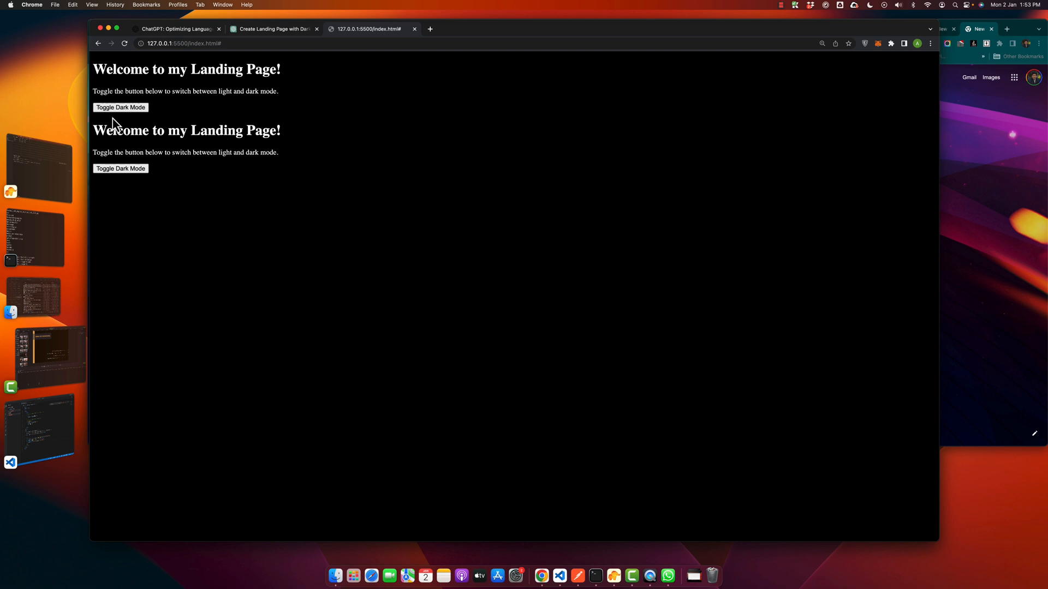
pyautogui.click(120, 108)
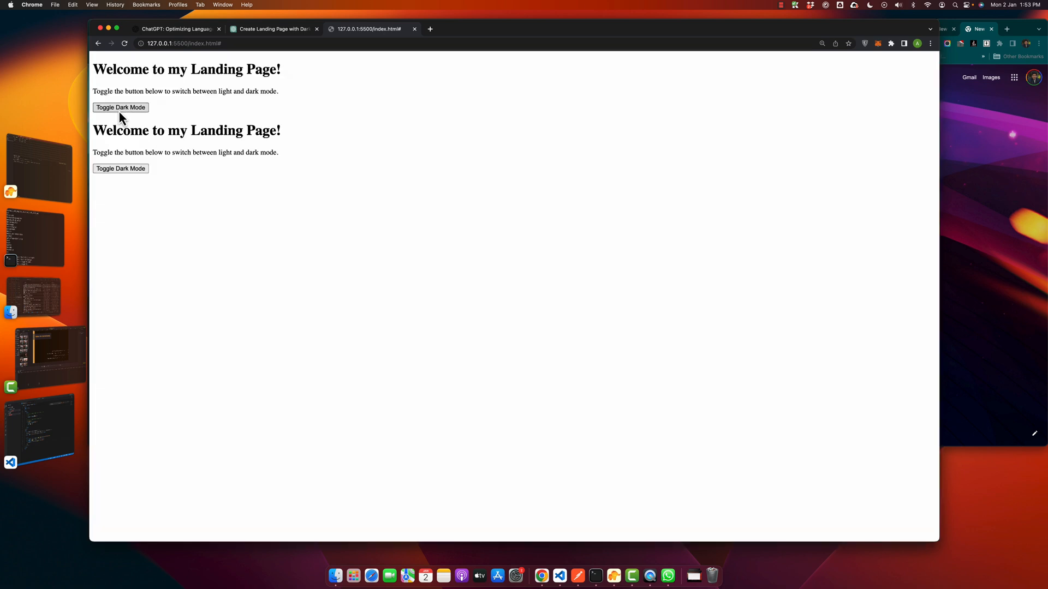
pyautogui.click(120, 107)
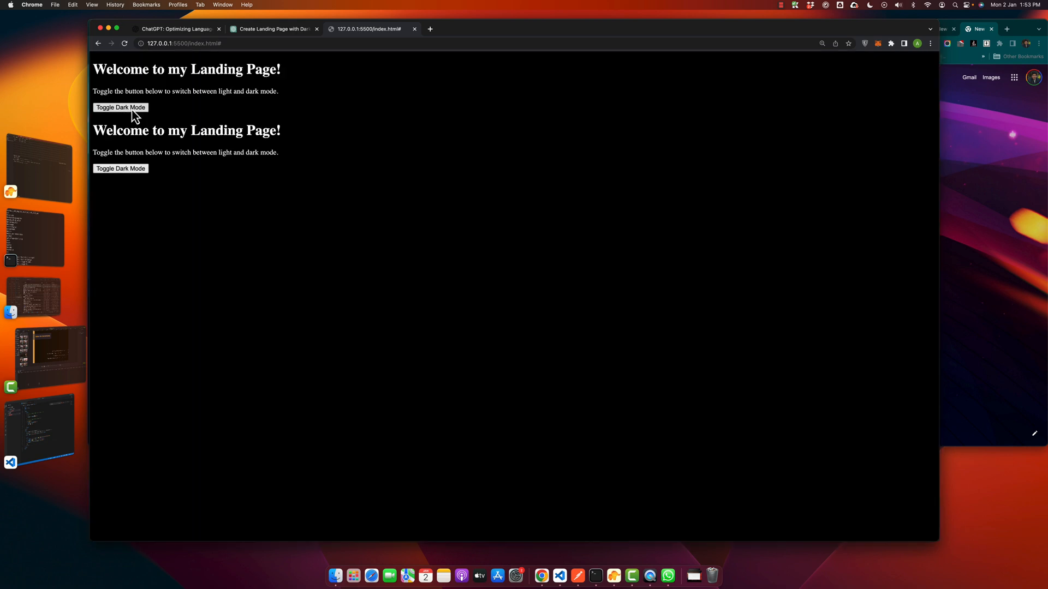
pyautogui.click(120, 107)
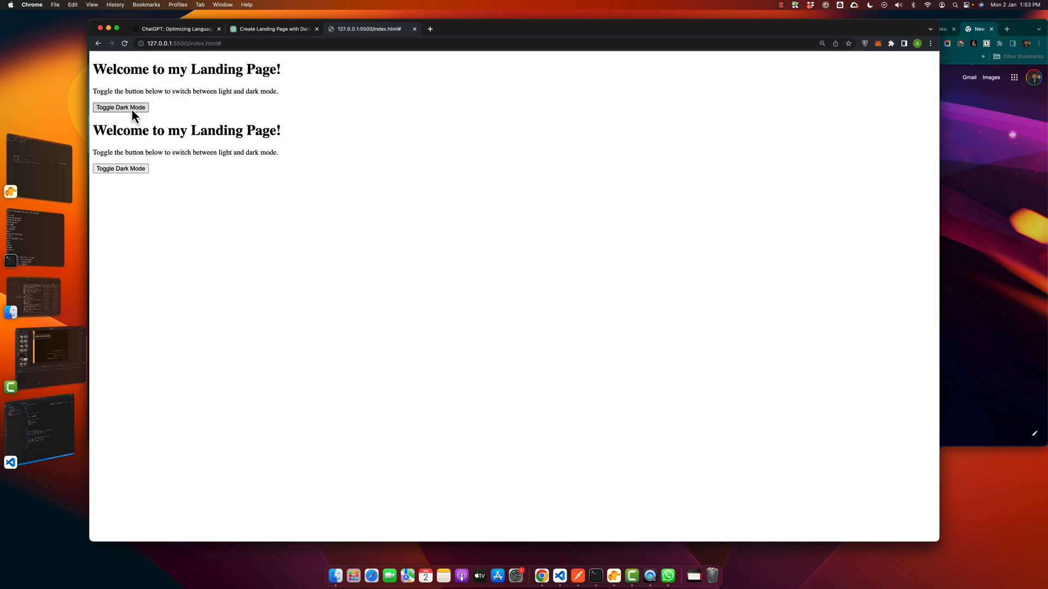